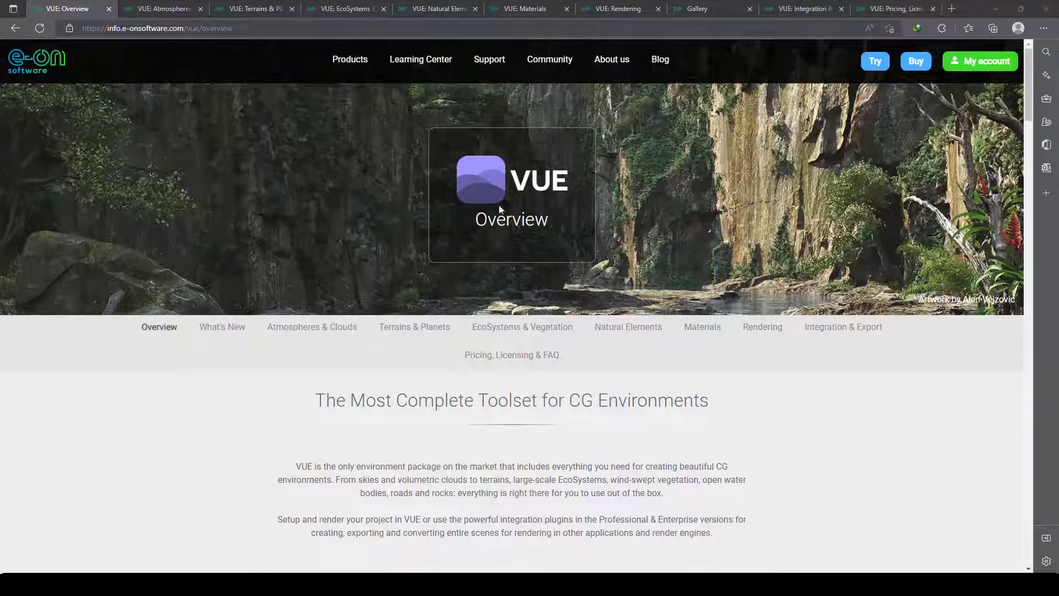
{"action": "mouse_move", "coordinate": [358, 198]}
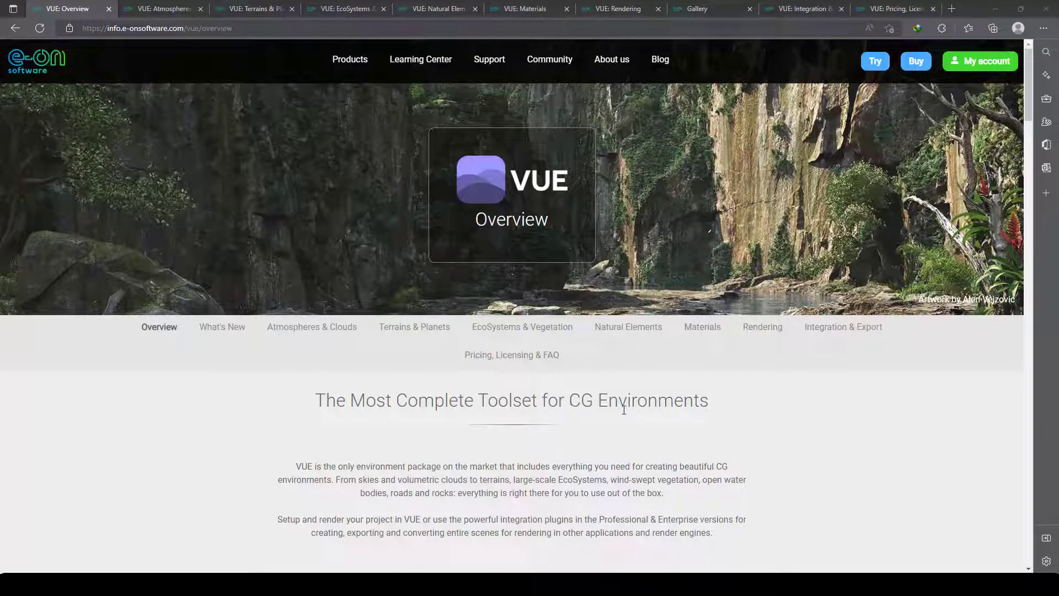
{"action": "mouse_move", "coordinate": [606, 416]}
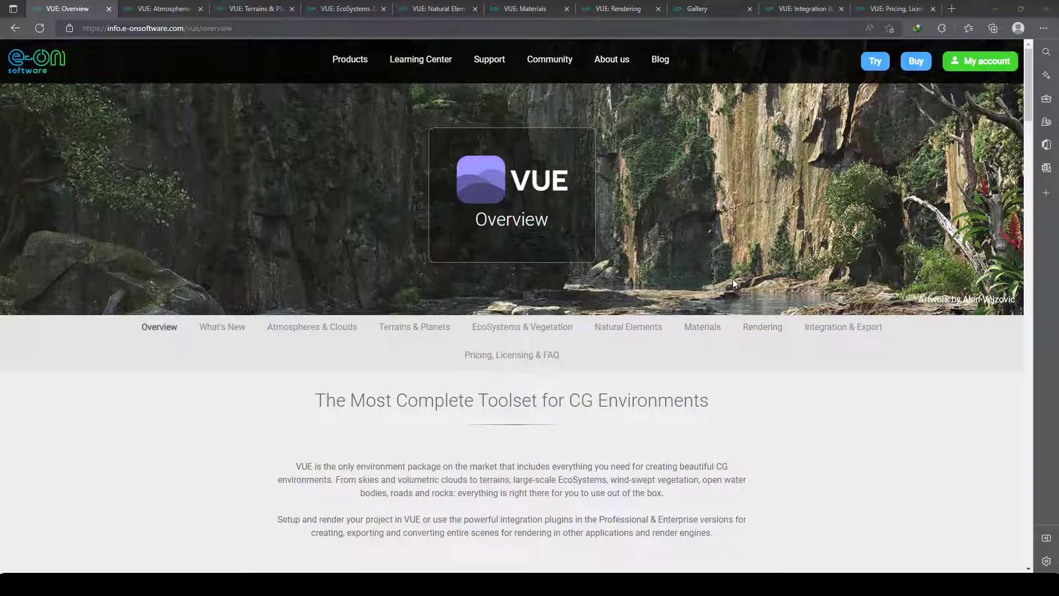
{"action": "mouse_move", "coordinate": [980, 61]}
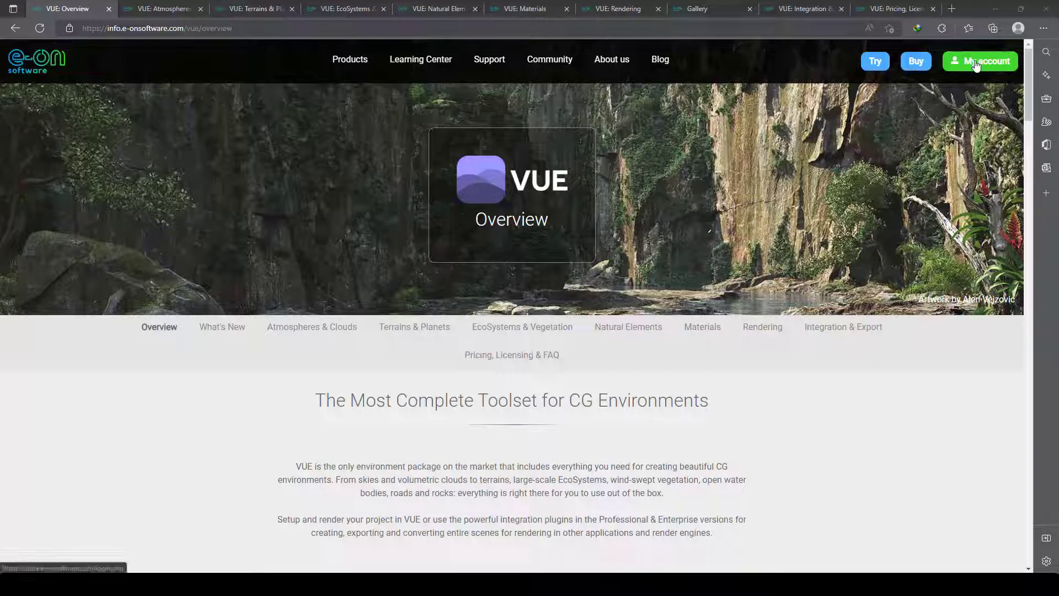
{"action": "mouse_move", "coordinate": [892, 71]}
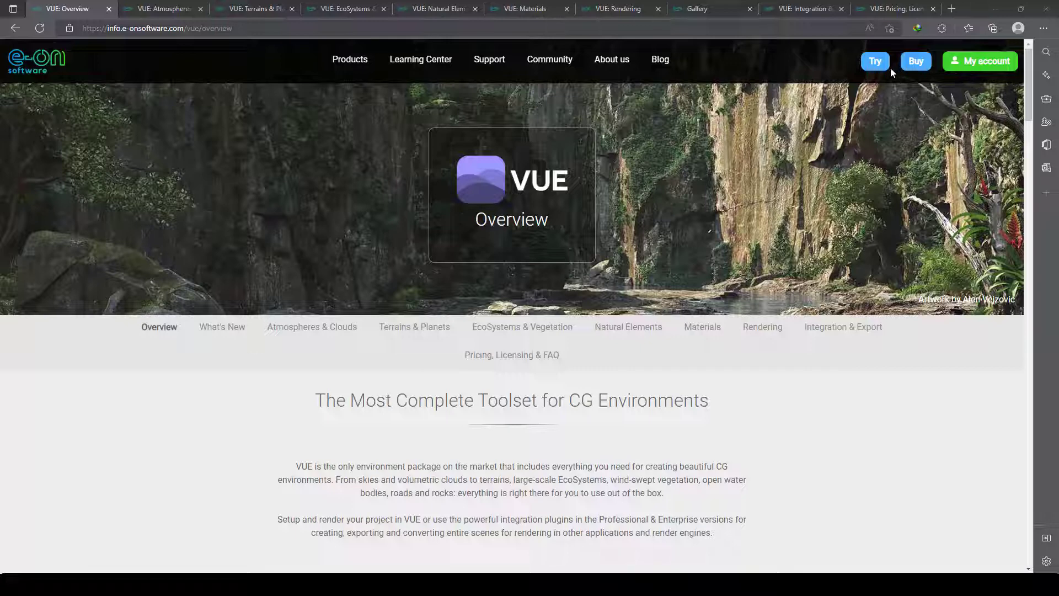
Scroll down through the current VUE feature page to read its sections.
{"action": "scroll", "scroll_direction": "down", "scroll_amount": 3}
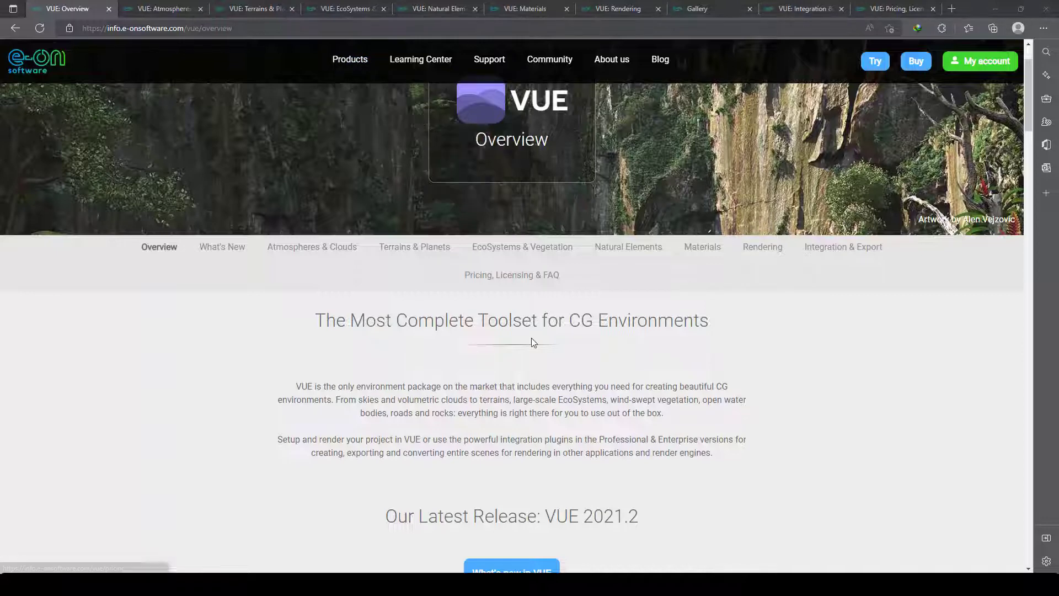
{"action": "scroll", "scroll_direction": "down", "scroll_amount": 3}
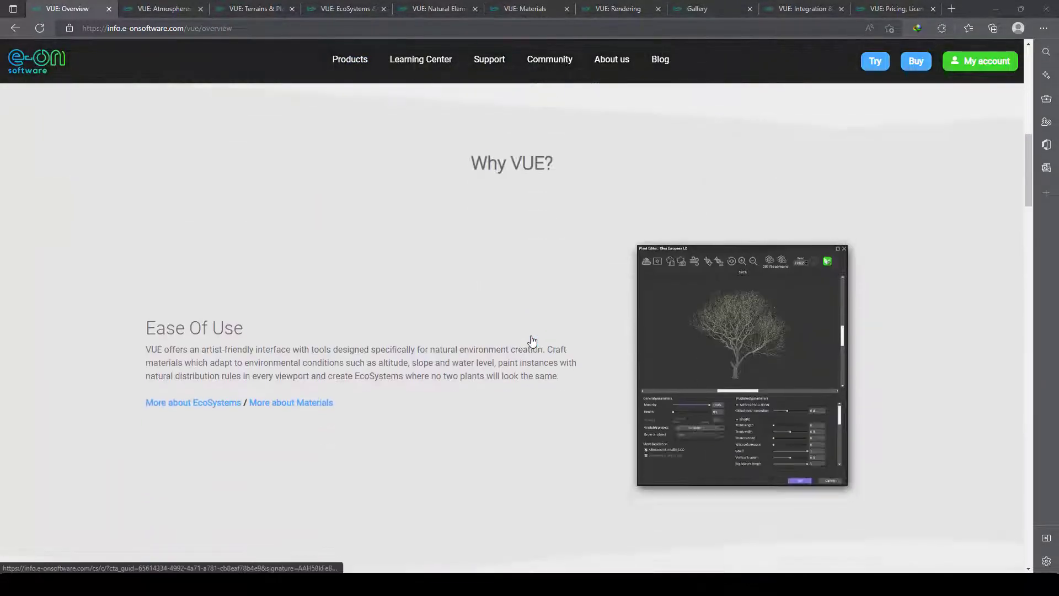
{"action": "scroll", "scroll_direction": "down", "scroll_amount": 3}
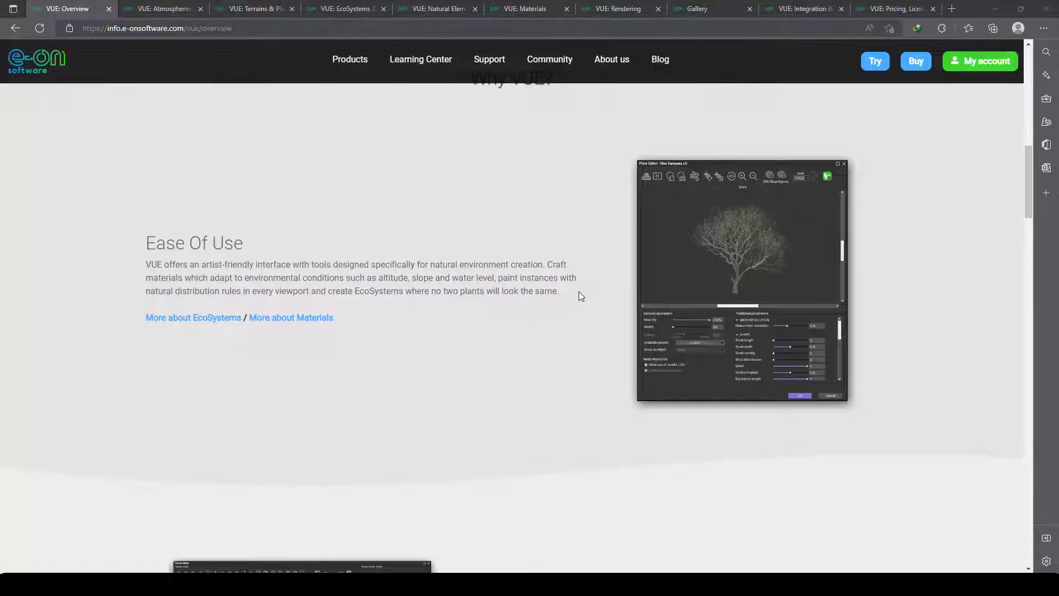
{"action": "scroll", "scroll_direction": "down", "scroll_amount": 3}
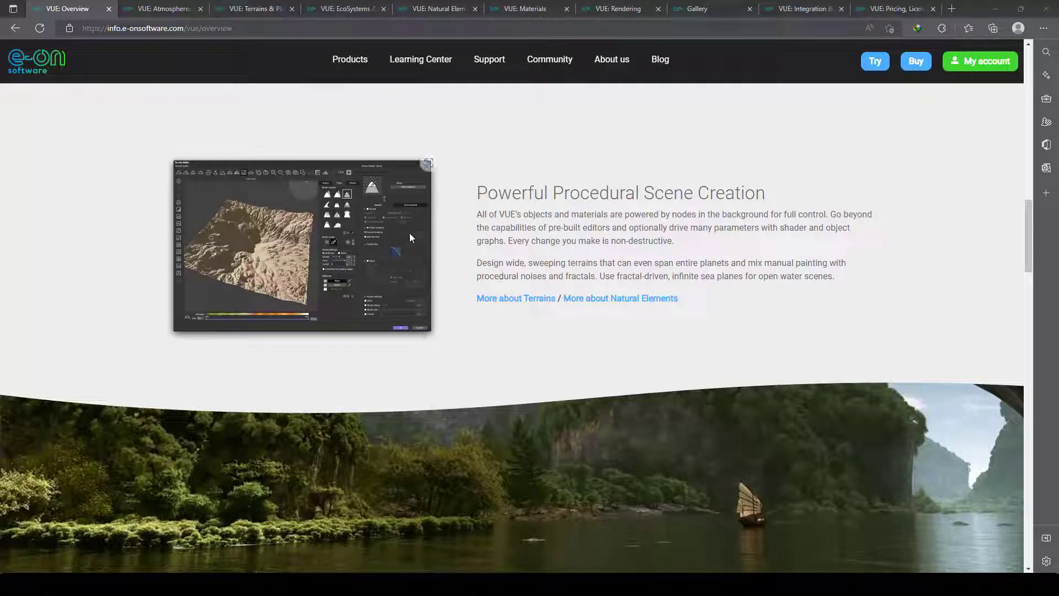
{"action": "scroll", "scroll_direction": "down", "scroll_amount": 3}
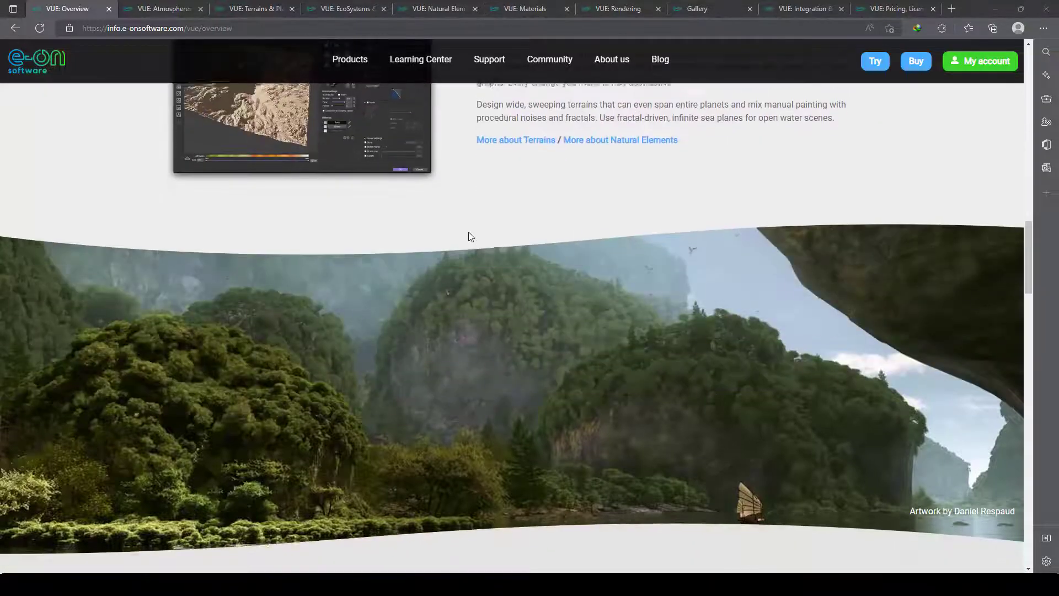
{"action": "scroll", "scroll_direction": "down", "scroll_amount": 3}
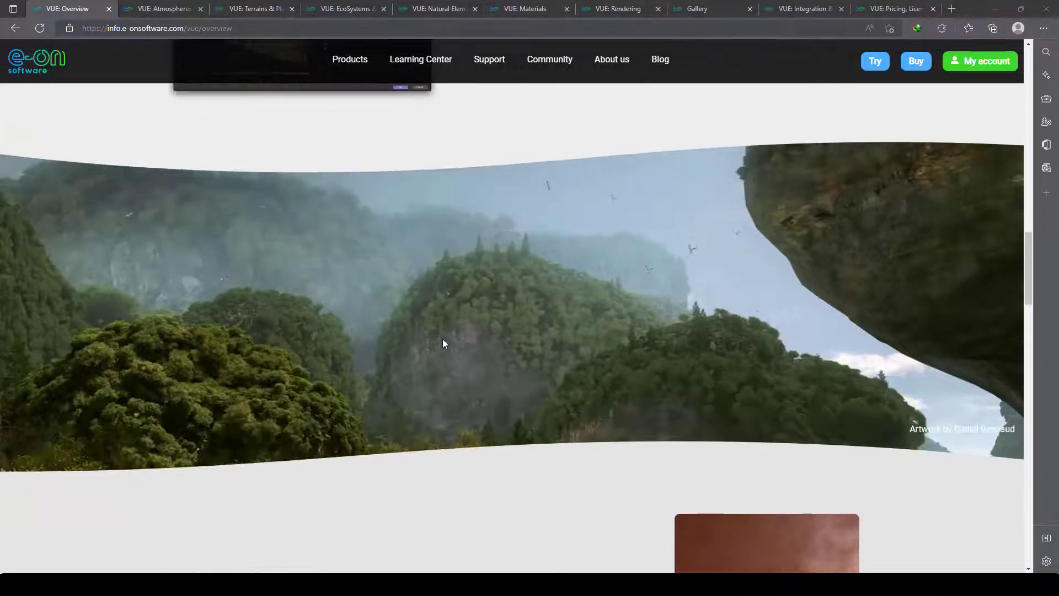
{"action": "mouse_move", "coordinate": [661, 292]}
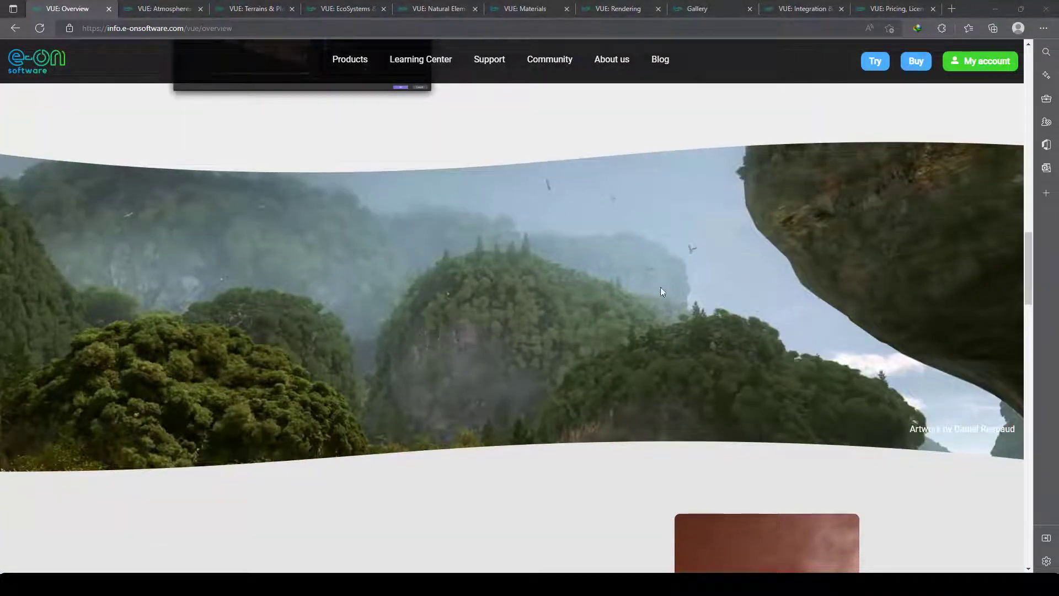
{"action": "scroll", "scroll_direction": "down", "scroll_amount": 3}
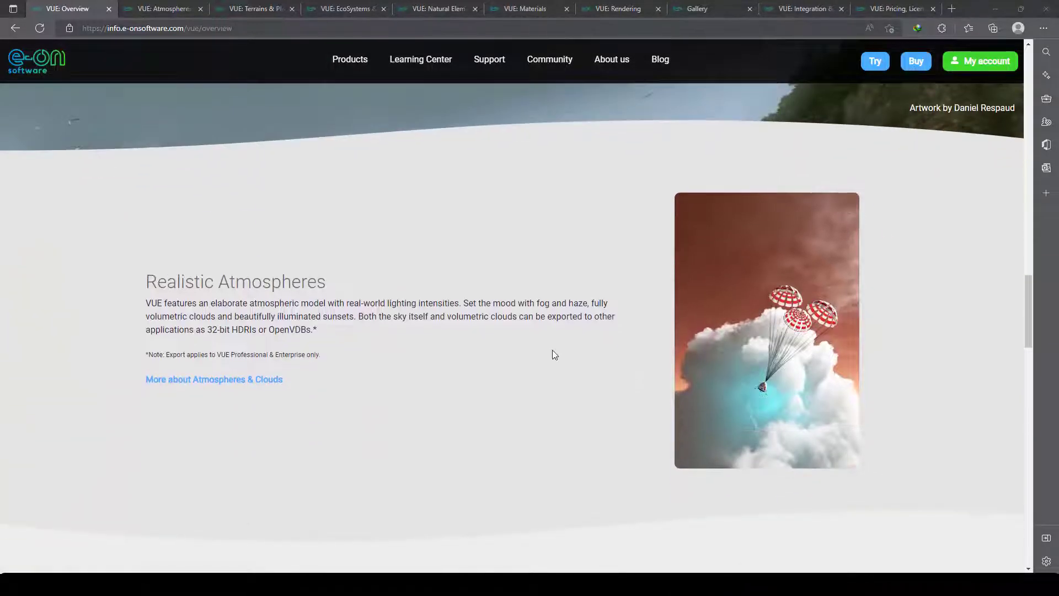
{"action": "scroll", "scroll_direction": "down", "scroll_amount": 3}
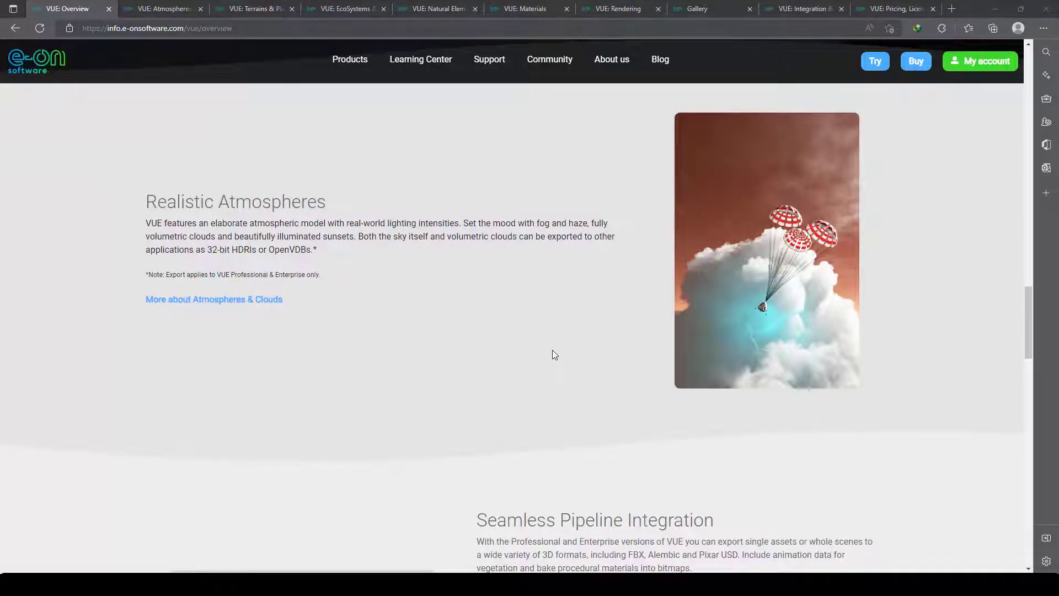
{"action": "scroll", "scroll_direction": "down", "scroll_amount": 3}
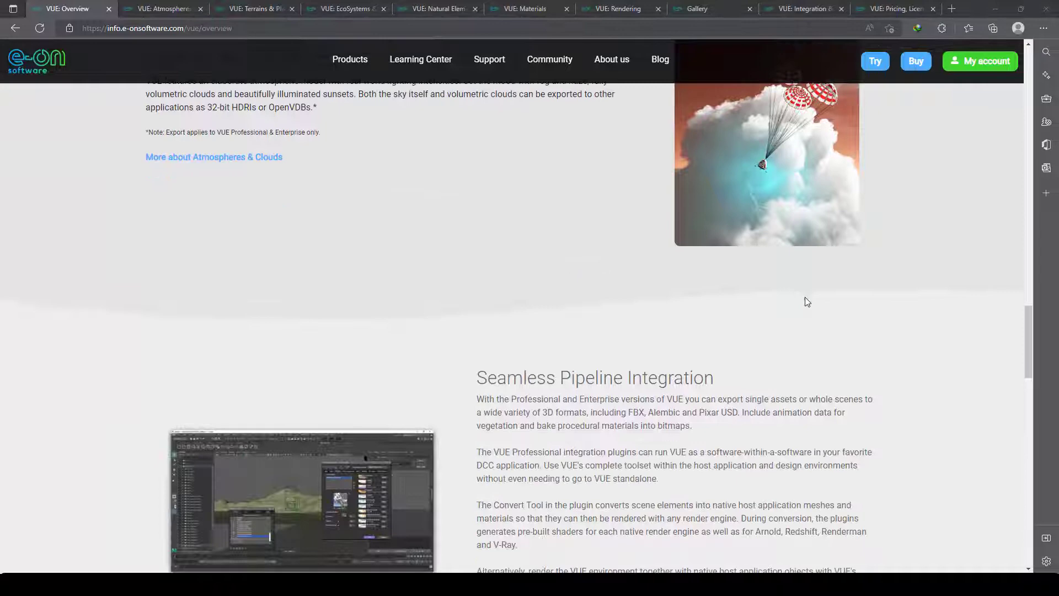
{"action": "scroll", "scroll_direction": "down", "scroll_amount": 3}
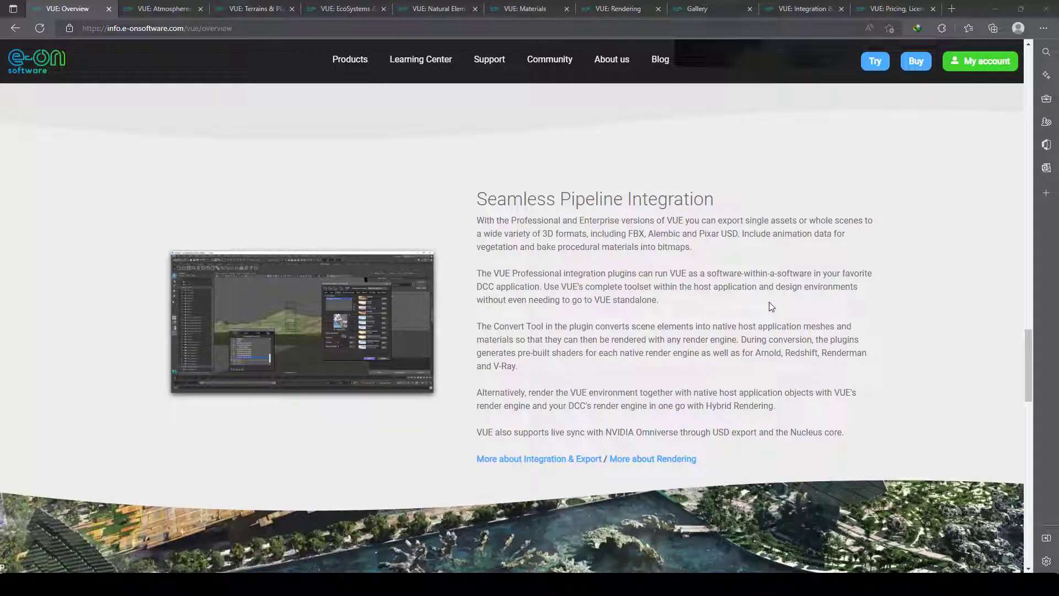
{"action": "scroll", "scroll_direction": "down", "scroll_amount": 3}
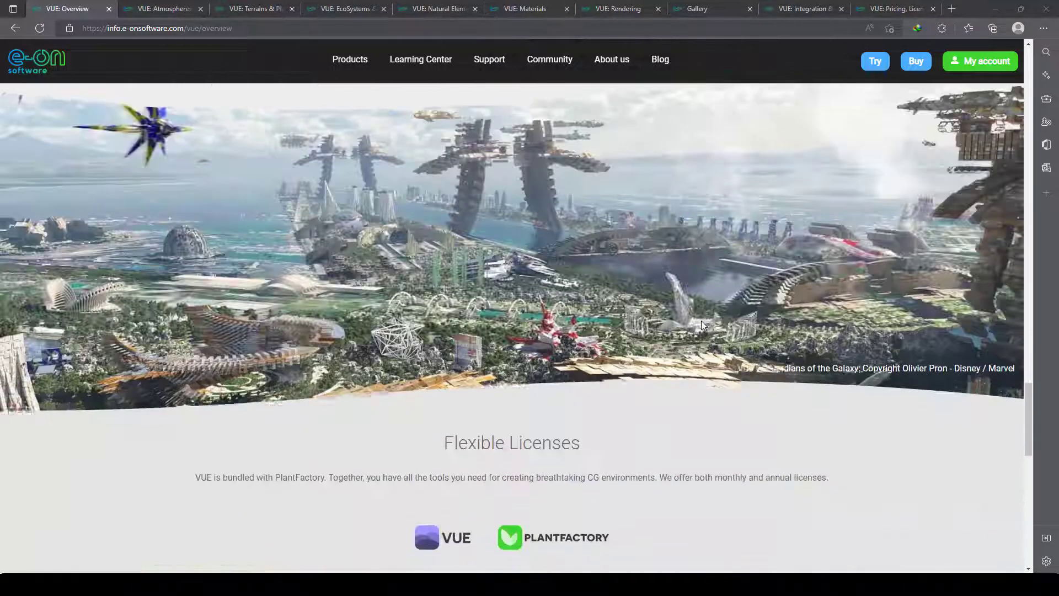
{"action": "scroll", "scroll_direction": "down", "scroll_amount": 3}
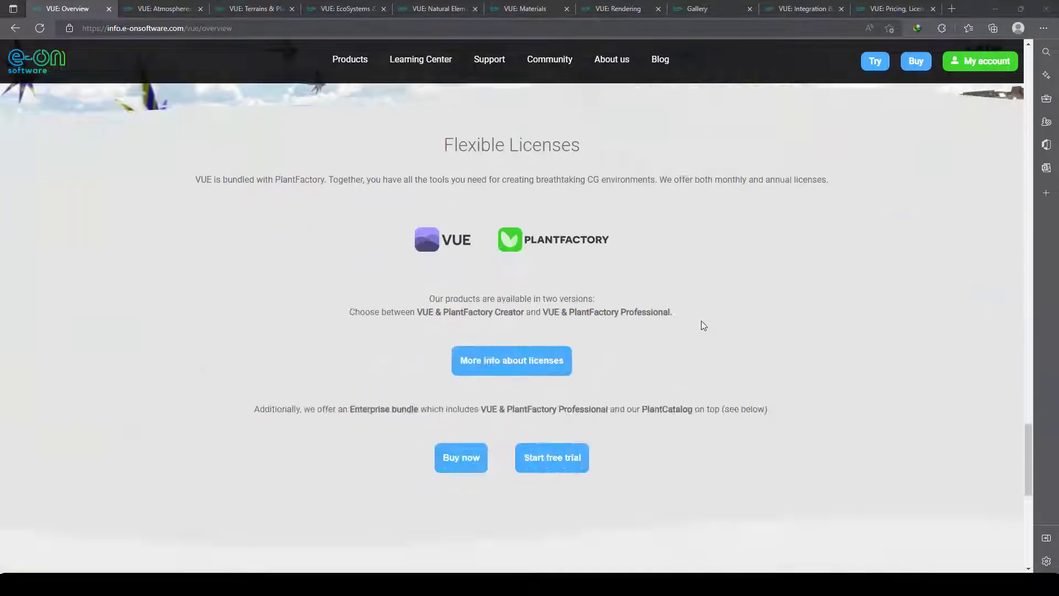
{"action": "scroll", "scroll_direction": "down", "scroll_amount": 3}
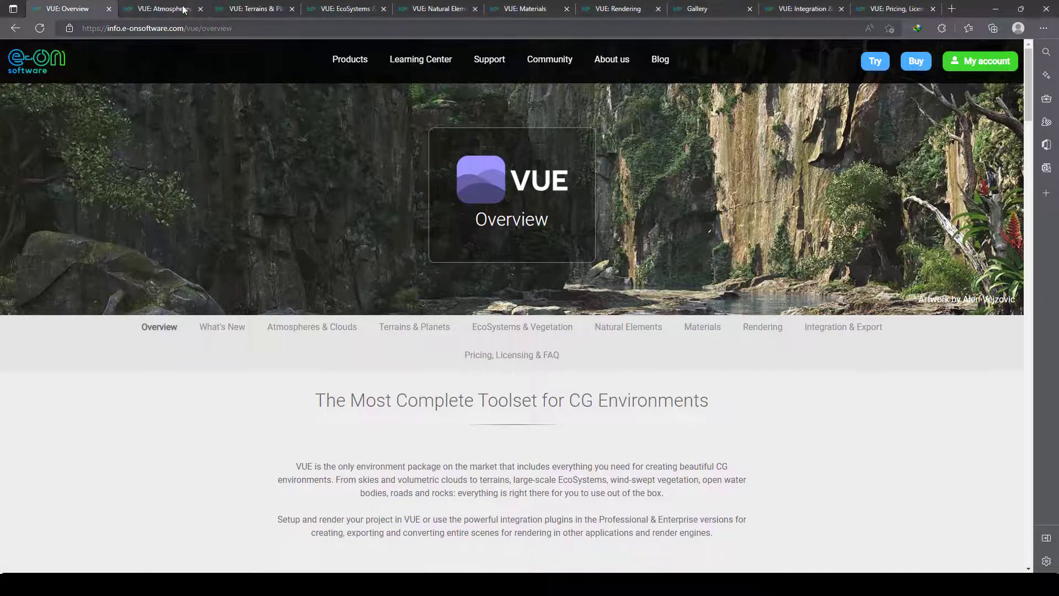
Switch to the Atmospheres & Clouds page and read through its sections.
{"action": "left_click", "coordinate": [162, 8]}
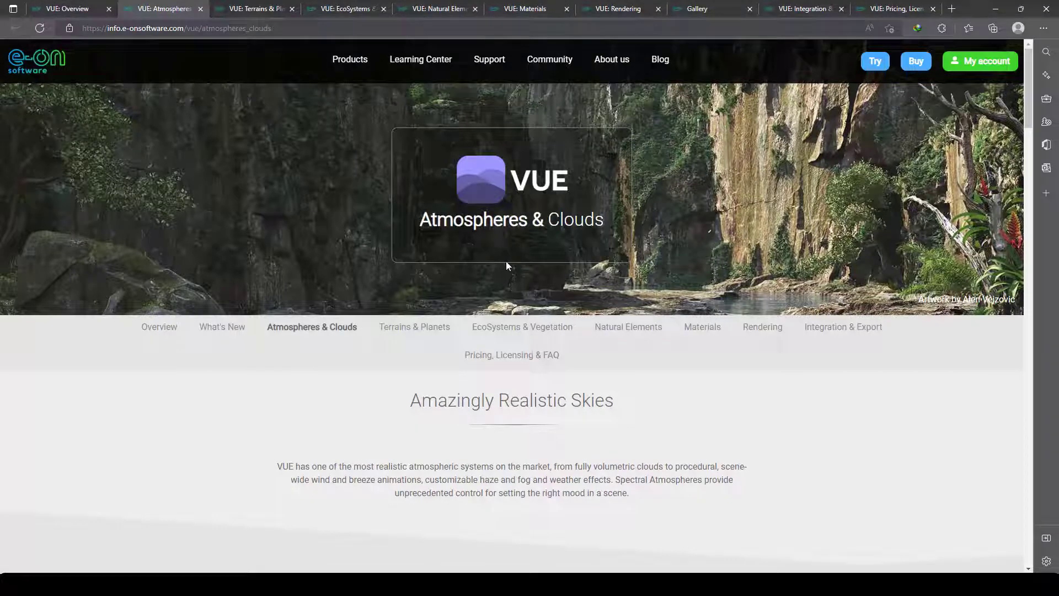
{"action": "scroll", "scroll_direction": "down", "scroll_amount": 3}
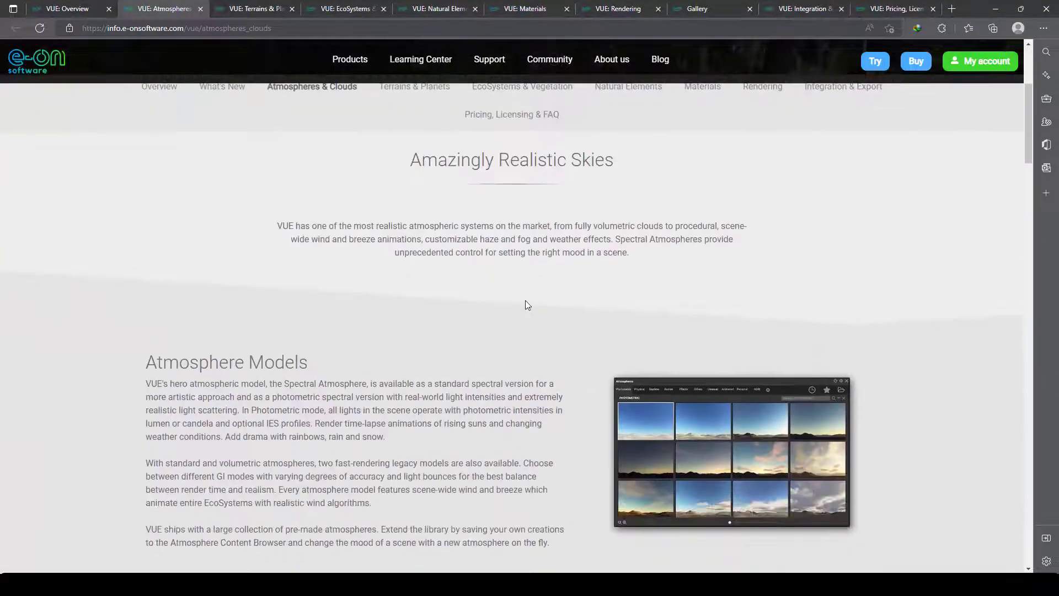
{"action": "scroll", "scroll_direction": "down", "scroll_amount": 3}
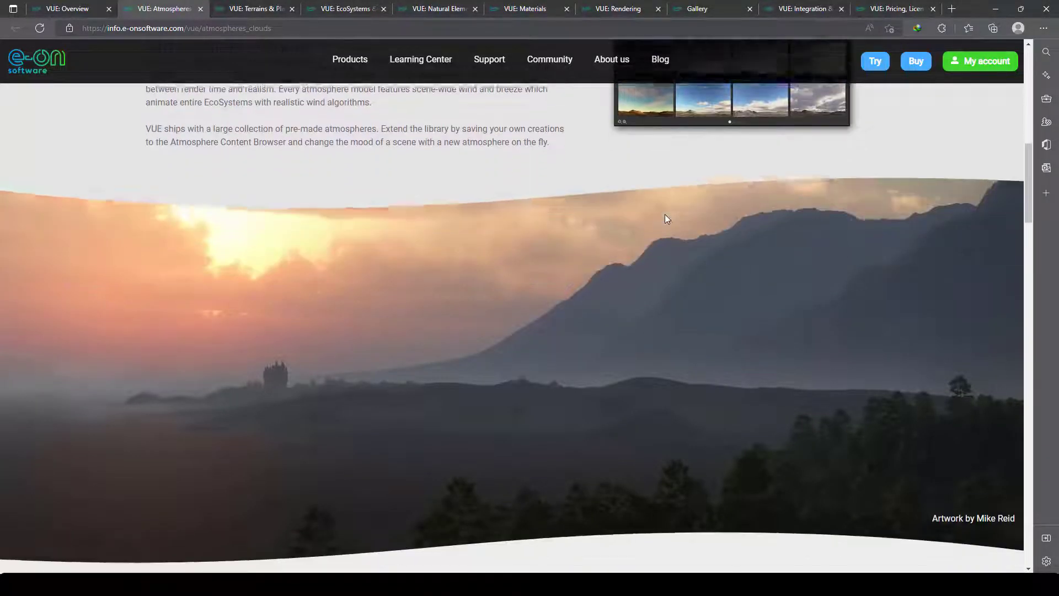
{"action": "scroll", "scroll_direction": "down", "scroll_amount": 3}
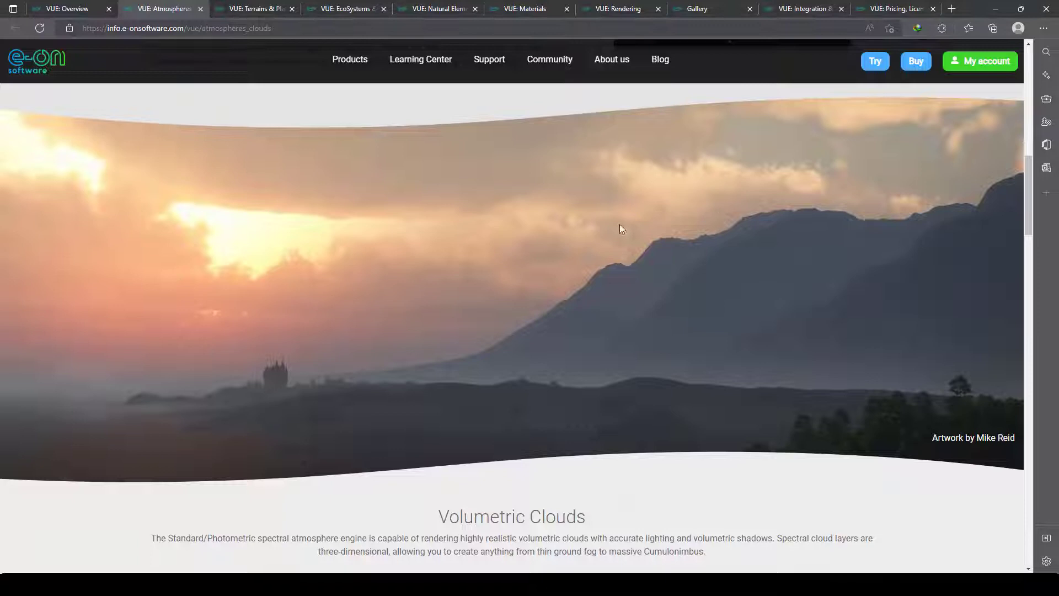
{"action": "scroll", "scroll_direction": "down", "scroll_amount": 3}
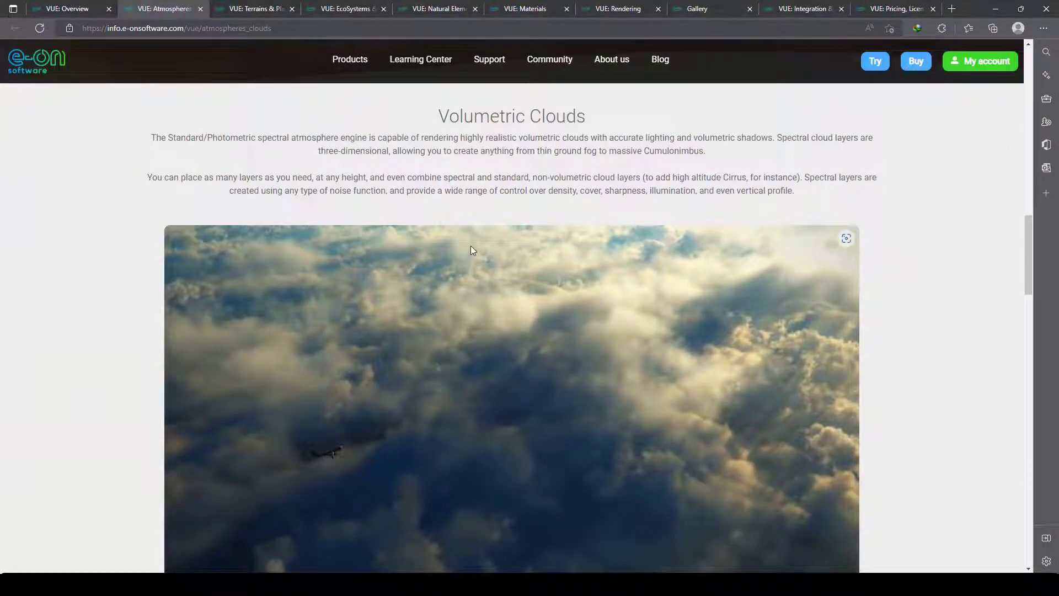
{"action": "scroll", "scroll_direction": "down", "scroll_amount": 3}
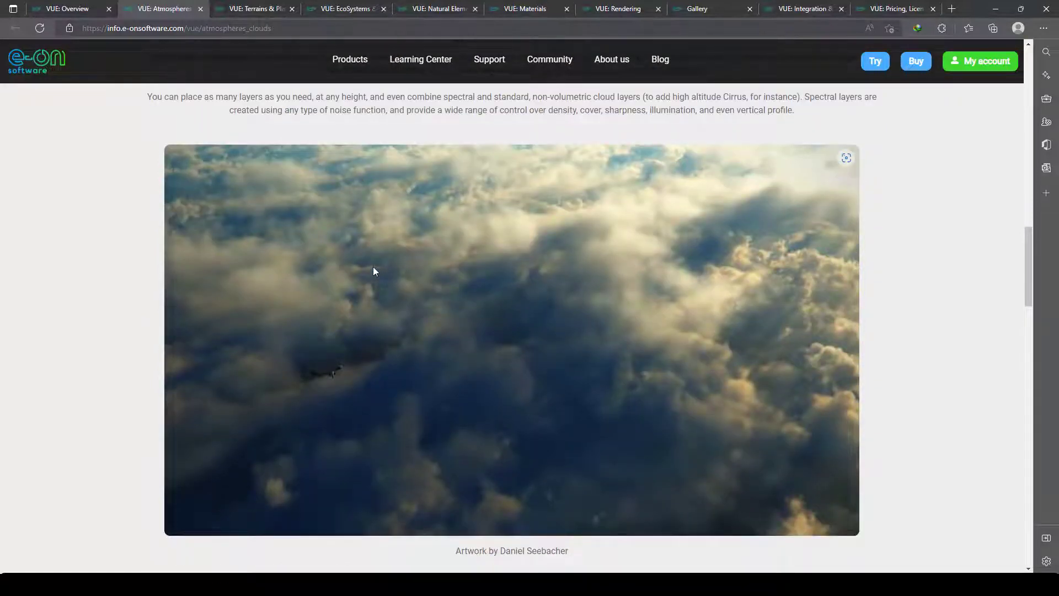
{"action": "scroll", "scroll_direction": "down", "scroll_amount": 3}
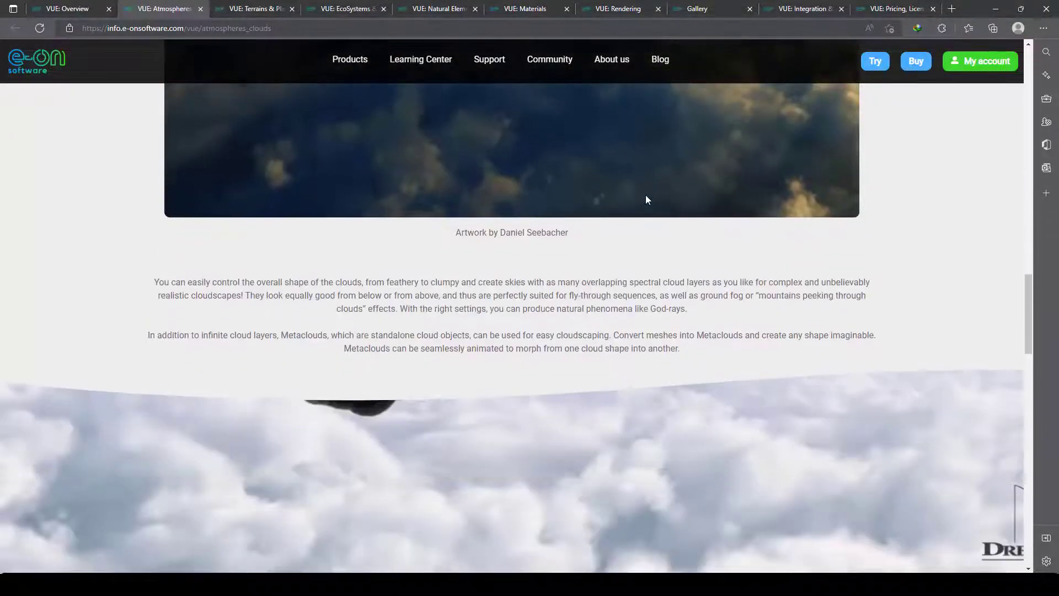
{"action": "scroll", "scroll_direction": "down", "scroll_amount": 3}
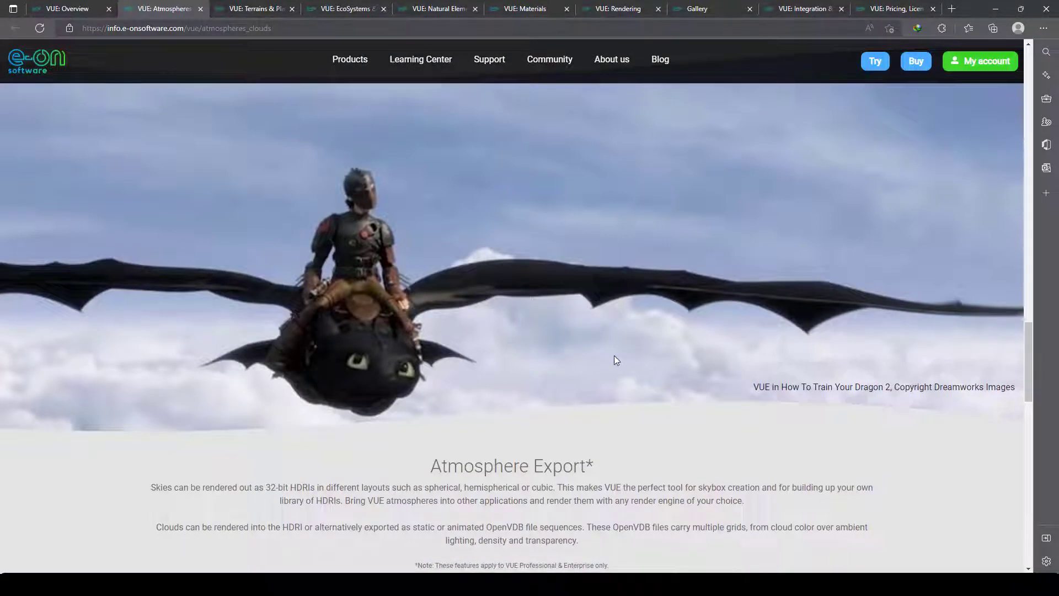
{"action": "mouse_move", "coordinate": [823, 408]}
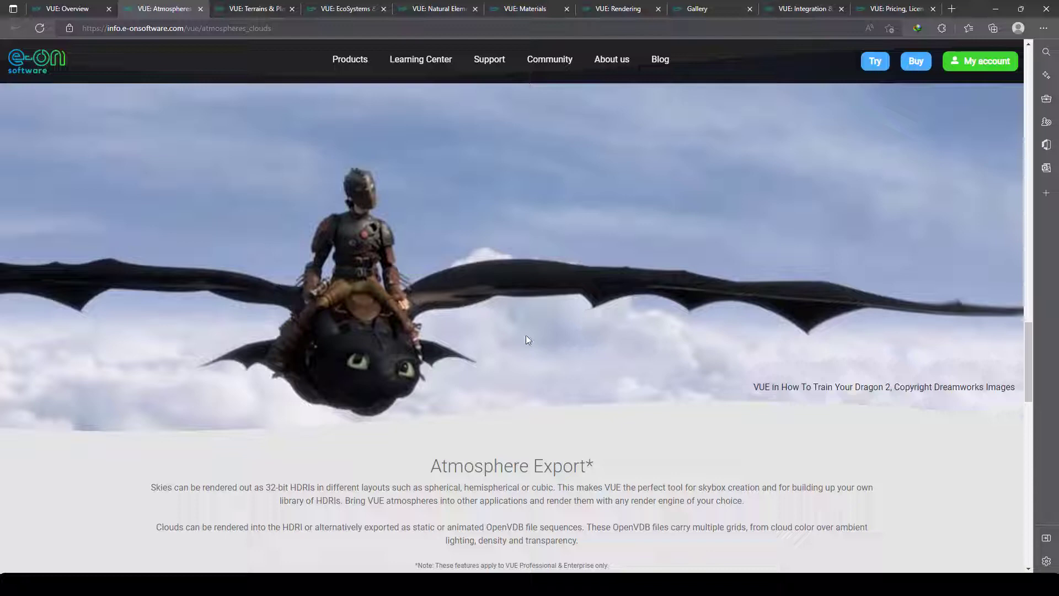
{"action": "scroll", "scroll_direction": "down", "scroll_amount": 3}
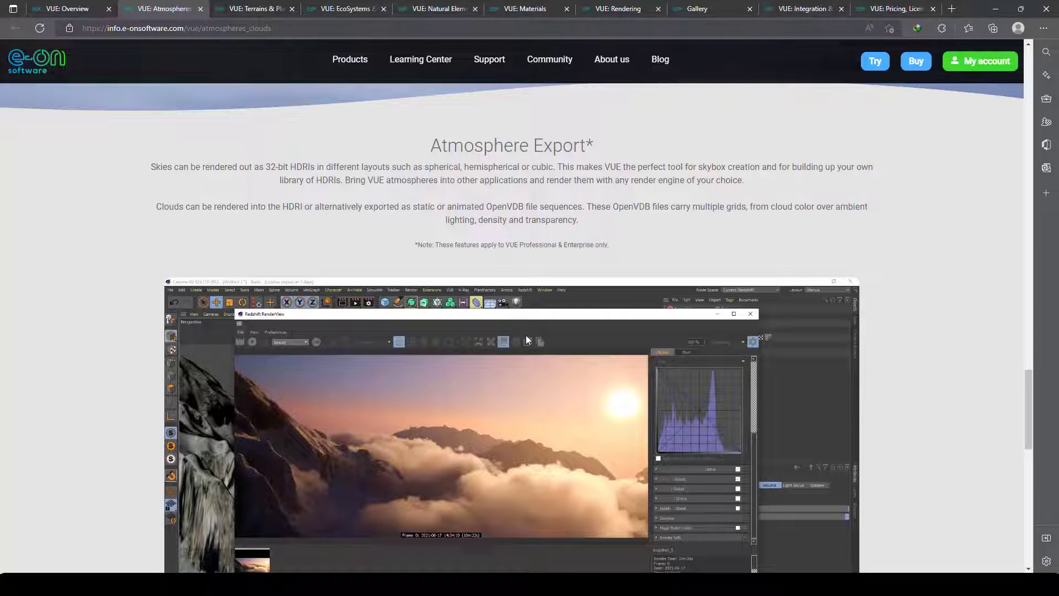
{"action": "mouse_move", "coordinate": [444, 164]}
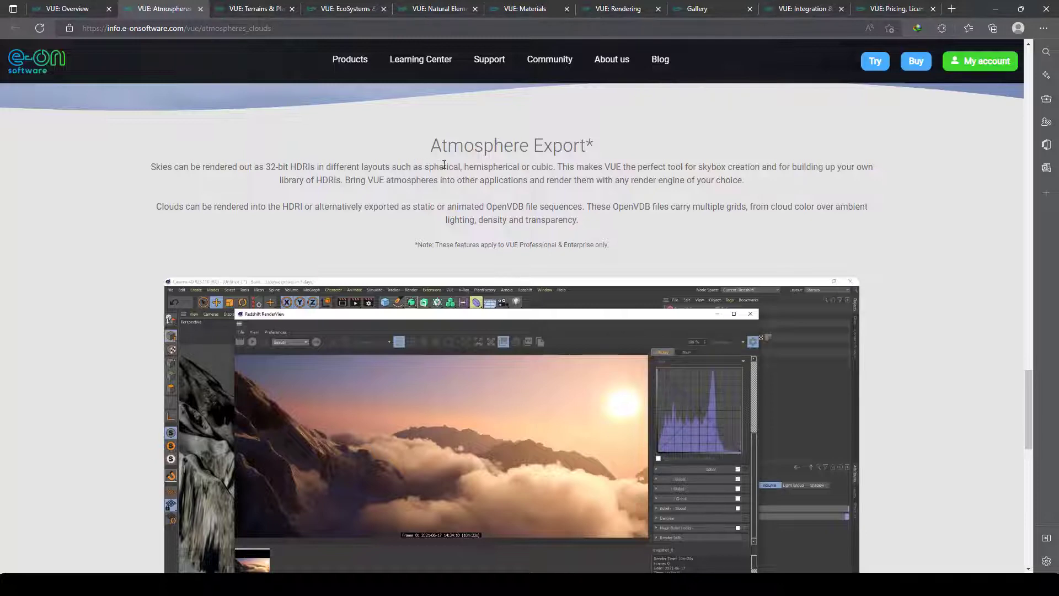
{"action": "scroll", "scroll_direction": "down", "scroll_amount": 3}
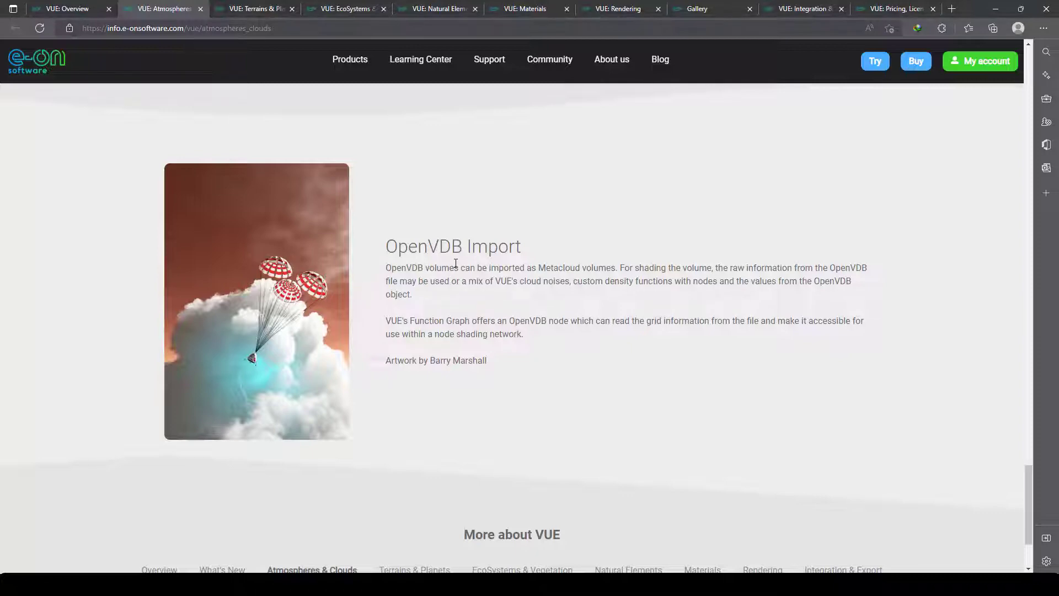
{"action": "scroll", "scroll_direction": "down", "scroll_amount": 3}
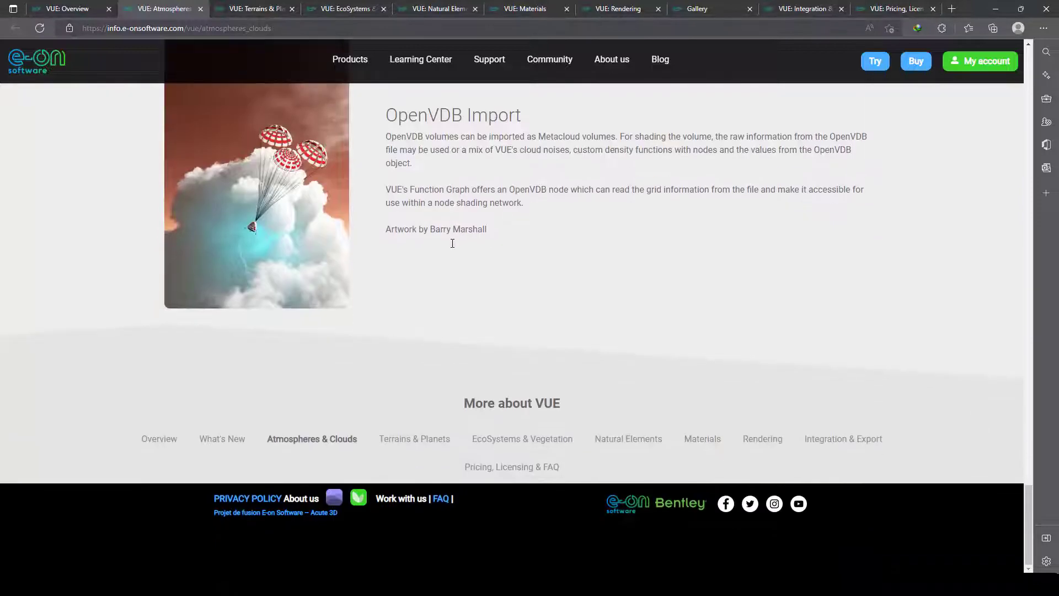
{"action": "scroll", "scroll_direction": "up", "scroll_amount": 3}
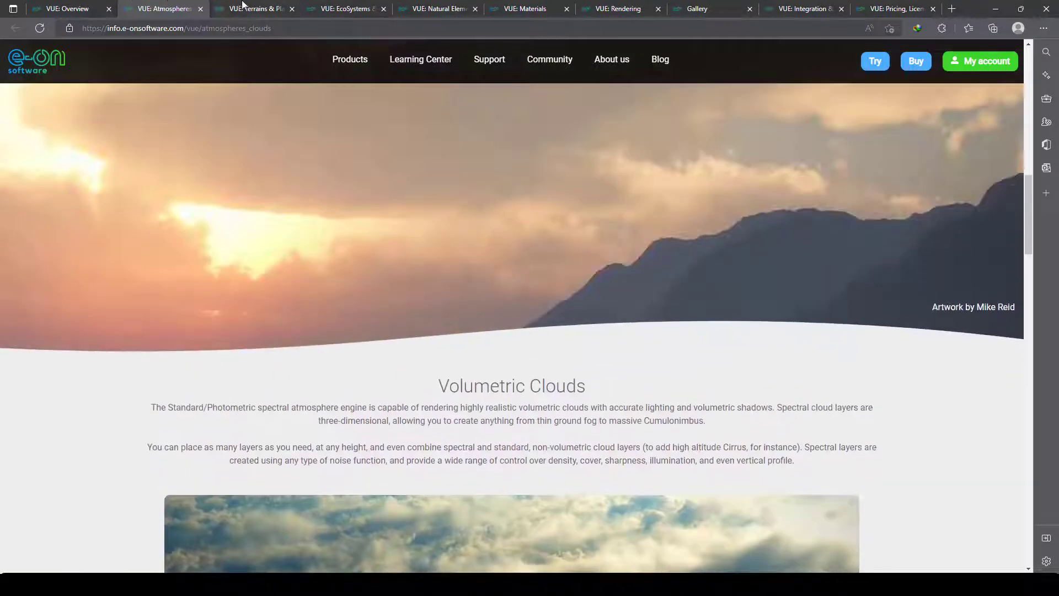
Switch to the Terrains & Planets page and read down to Terrain Export.
{"action": "left_click", "coordinate": [255, 7]}
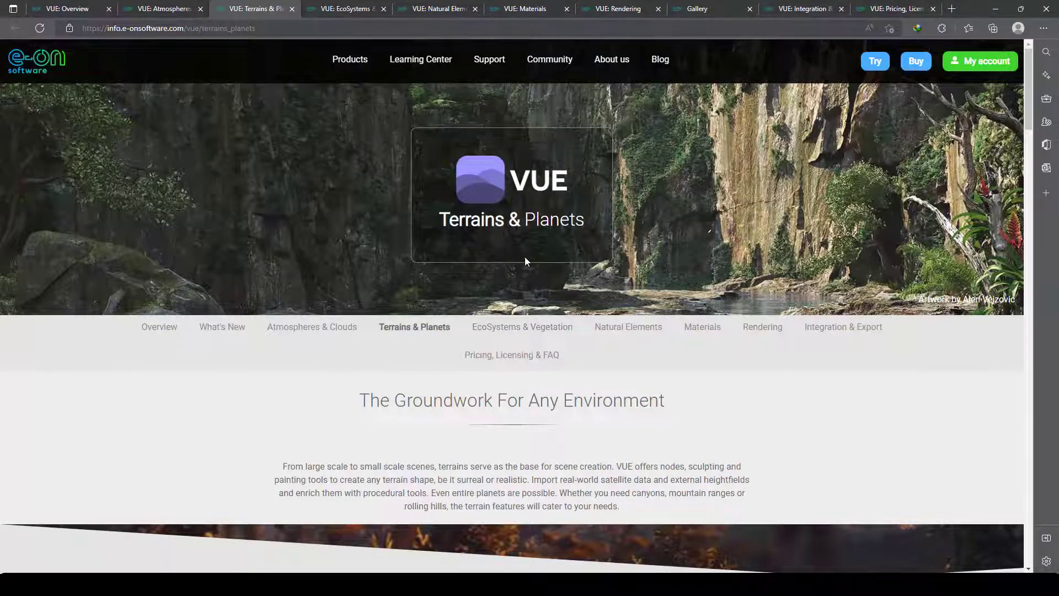
{"action": "scroll", "scroll_direction": "down", "scroll_amount": 3}
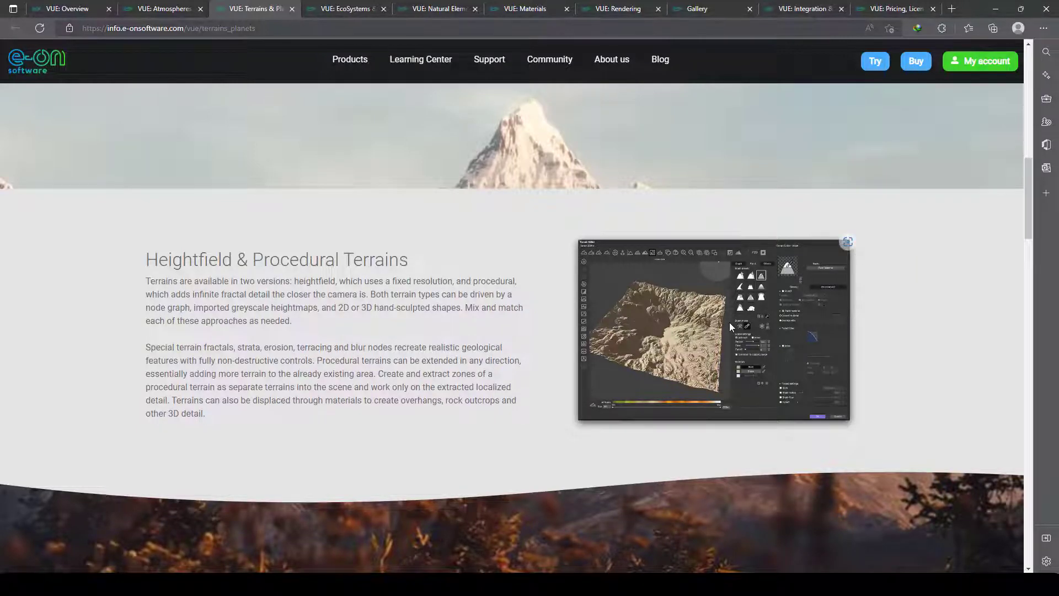
{"action": "scroll", "scroll_direction": "down", "scroll_amount": 3}
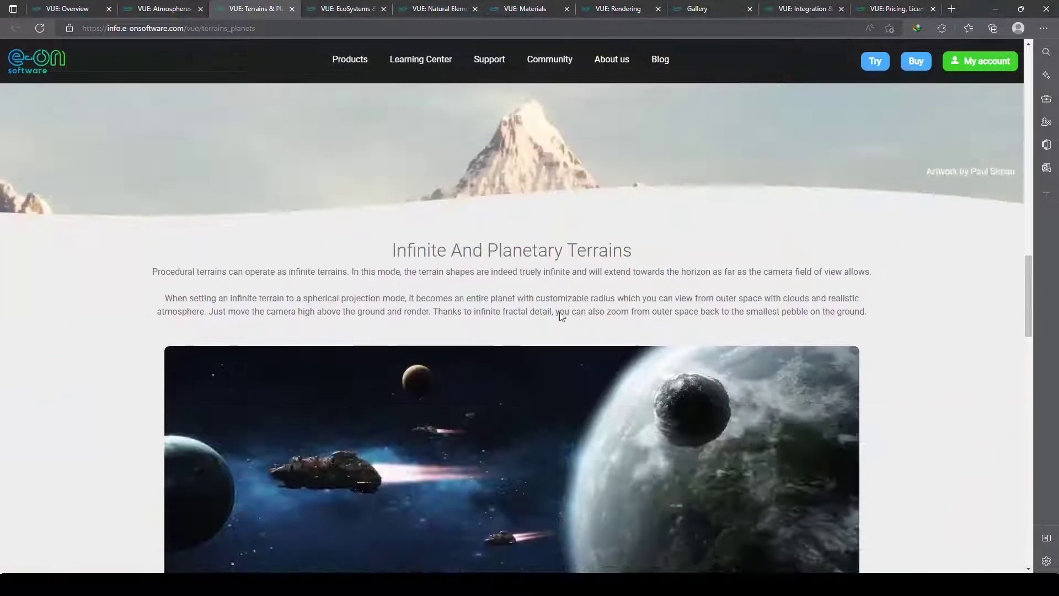
{"action": "scroll", "scroll_direction": "down", "scroll_amount": 3}
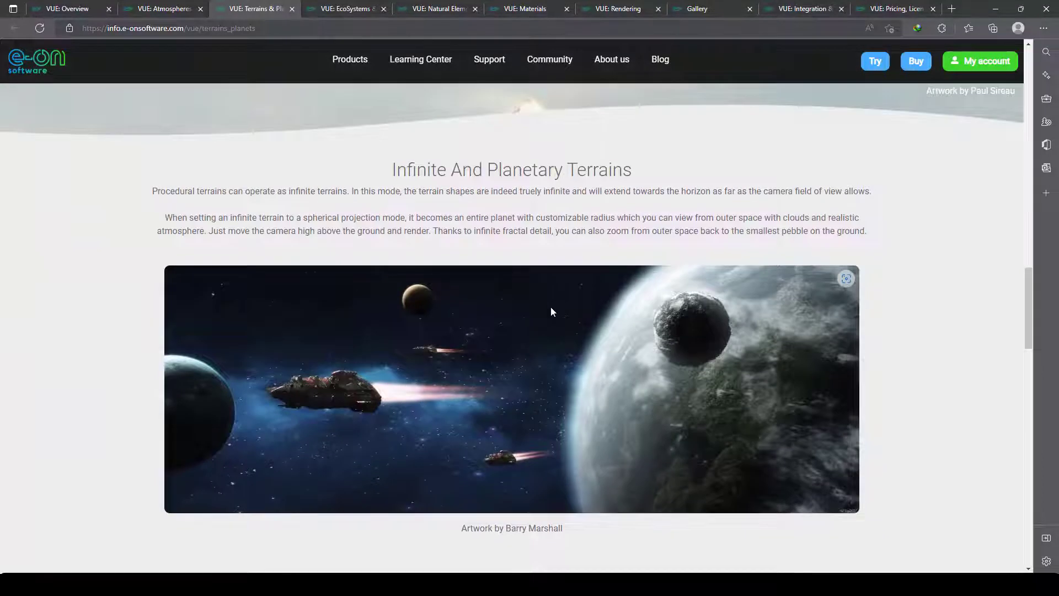
{"action": "mouse_move", "coordinate": [499, 245]}
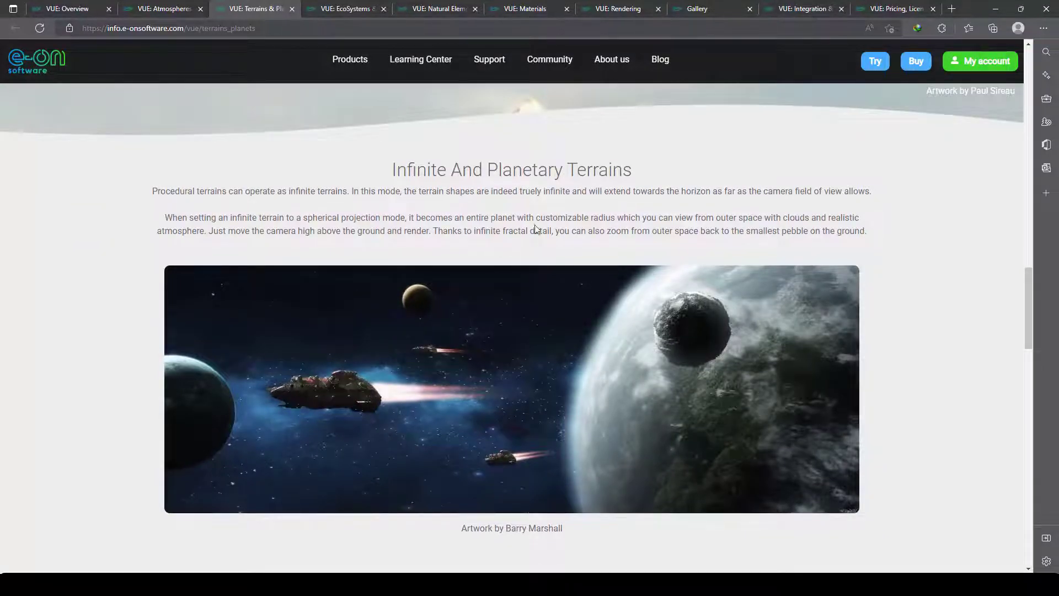
{"action": "scroll", "scroll_direction": "down", "scroll_amount": 3}
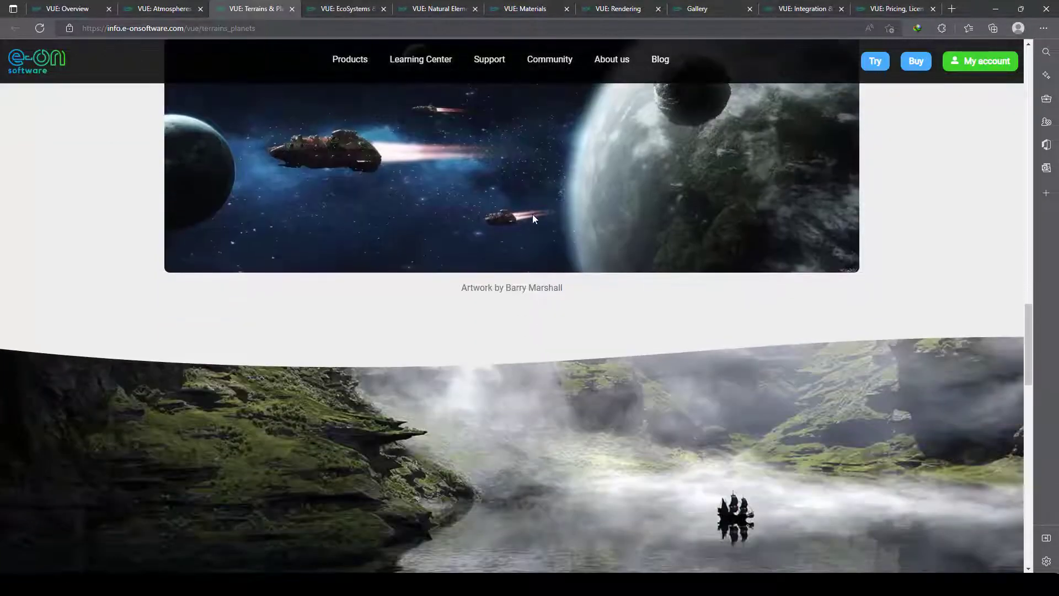
{"action": "scroll", "scroll_direction": "down", "scroll_amount": 3}
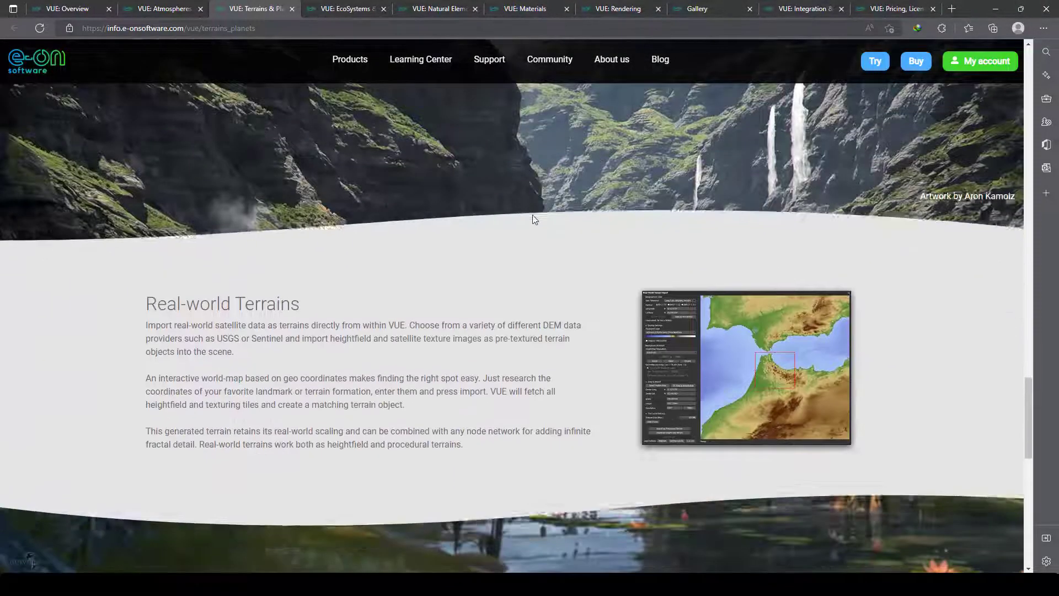
{"action": "scroll", "scroll_direction": "down", "scroll_amount": 3}
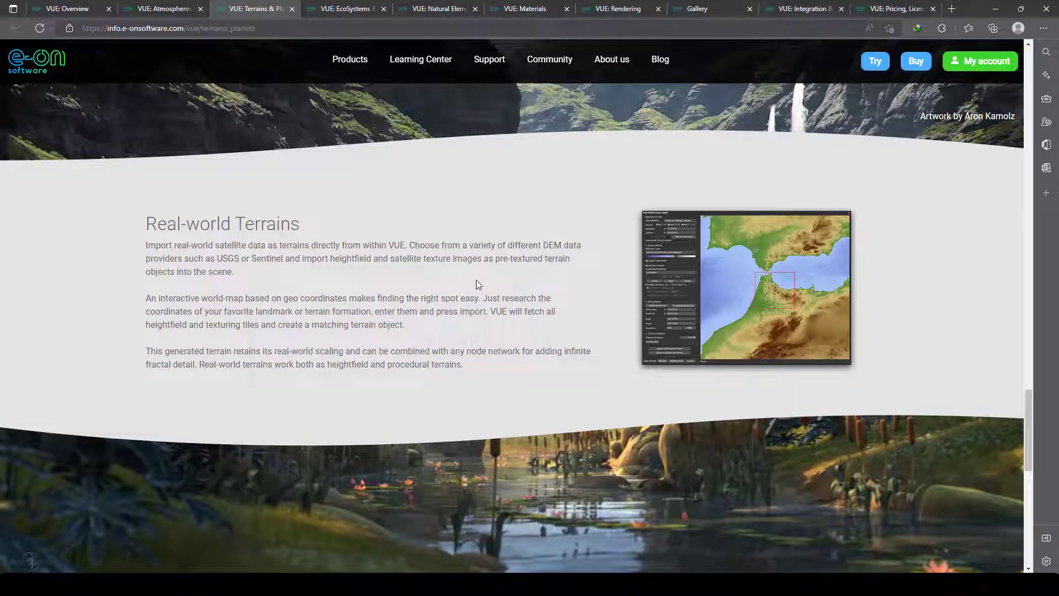
{"action": "mouse_move", "coordinate": [720, 292]}
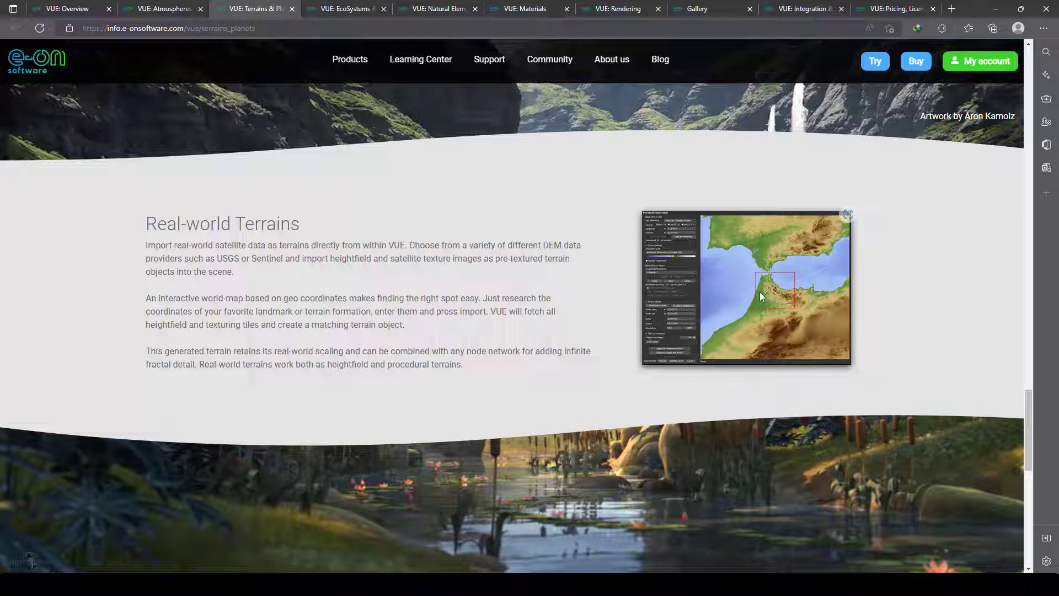
{"action": "scroll", "scroll_direction": "down", "scroll_amount": 3}
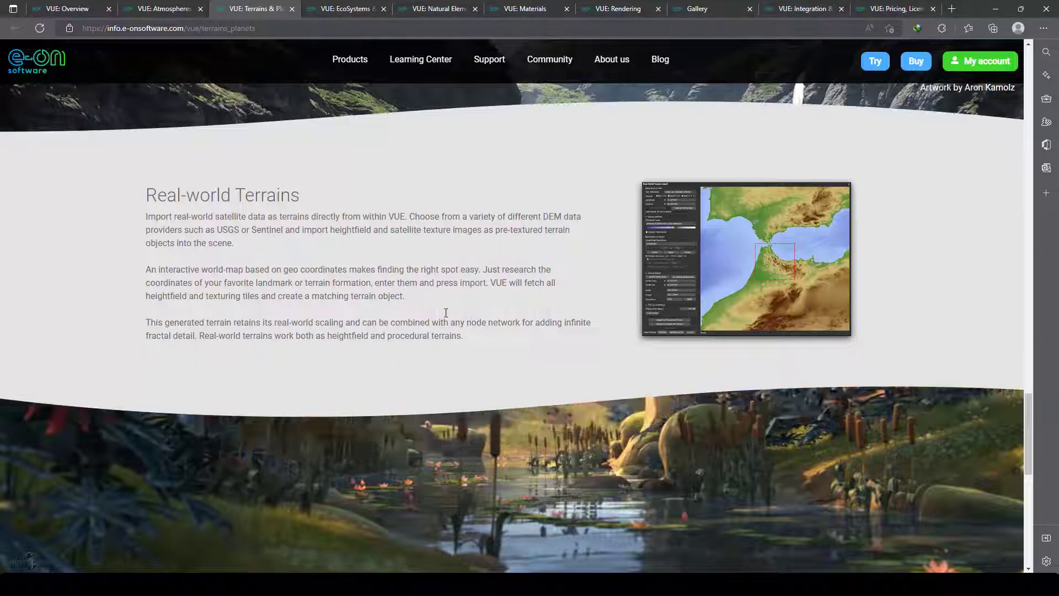
{"action": "scroll", "scroll_direction": "down", "scroll_amount": 3}
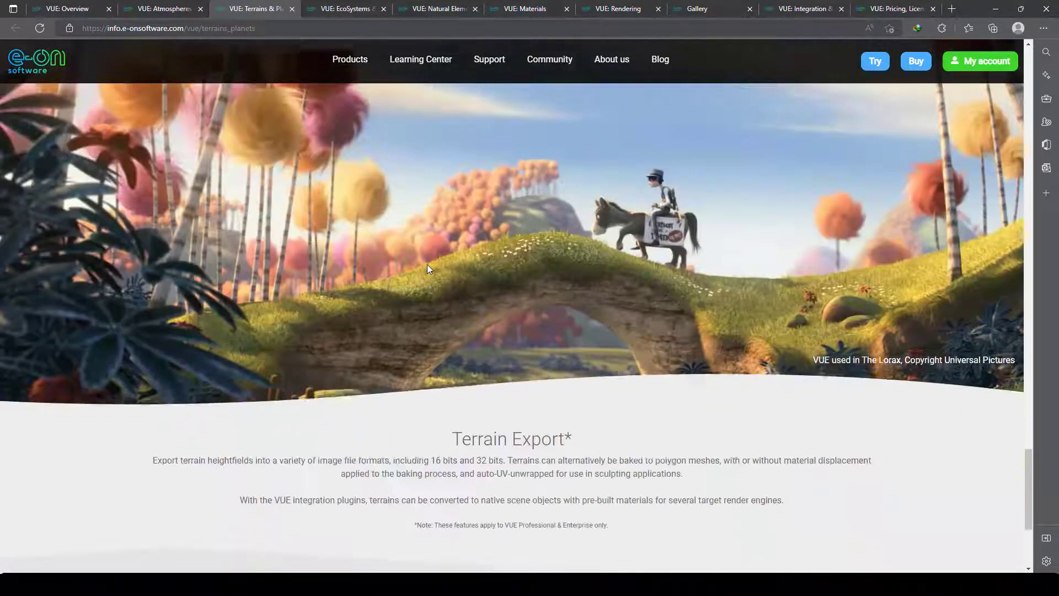
{"action": "scroll", "scroll_direction": "down", "scroll_amount": 3}
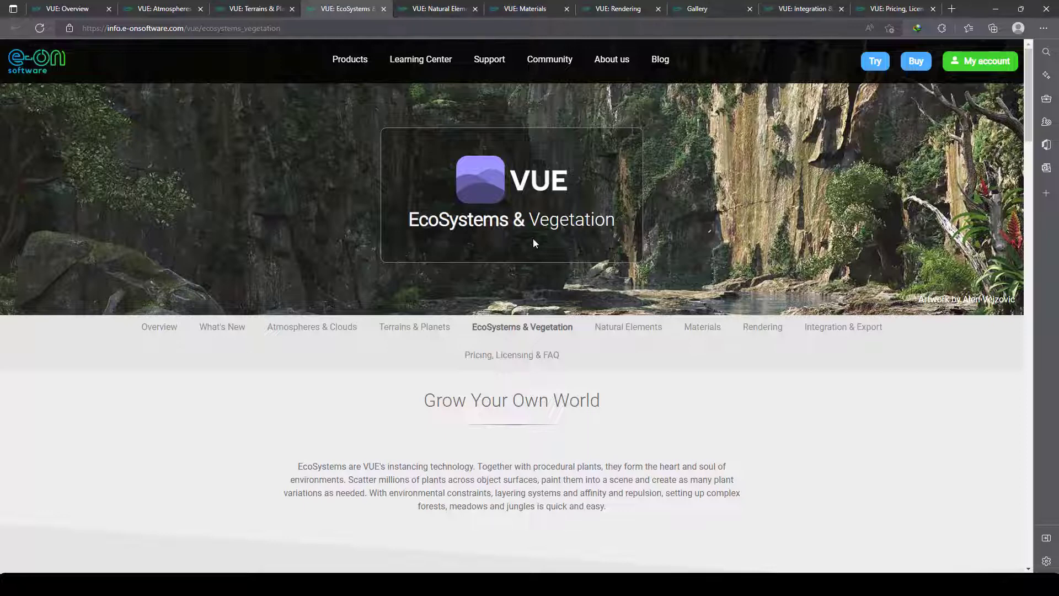
Scroll the EcoSystems & Vegetation page down to Global Wind And Breeze.
{"action": "scroll", "scroll_direction": "down", "scroll_amount": 3}
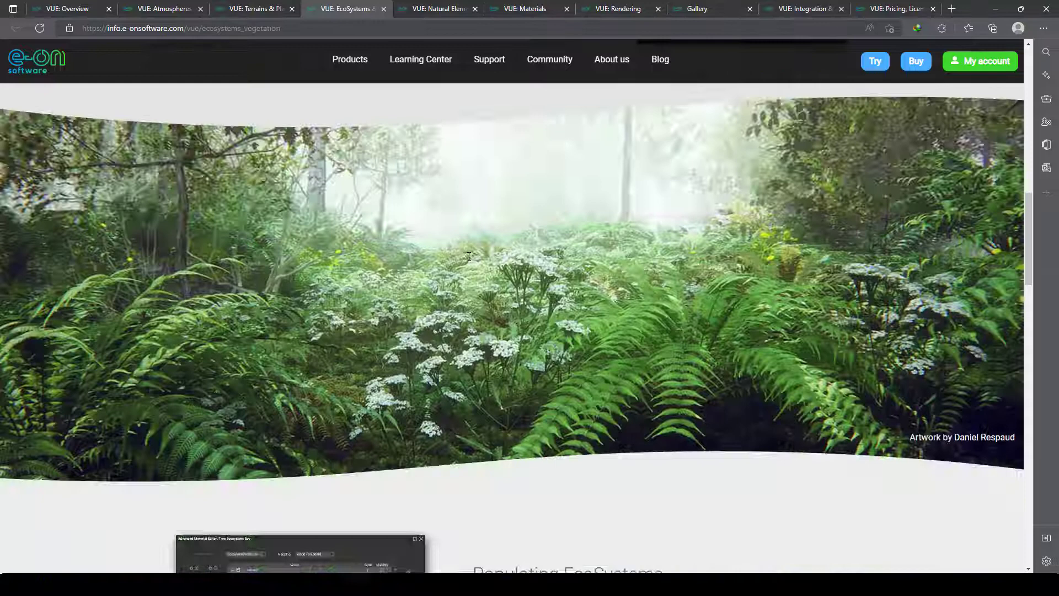
{"action": "scroll", "scroll_direction": "down", "scroll_amount": 3}
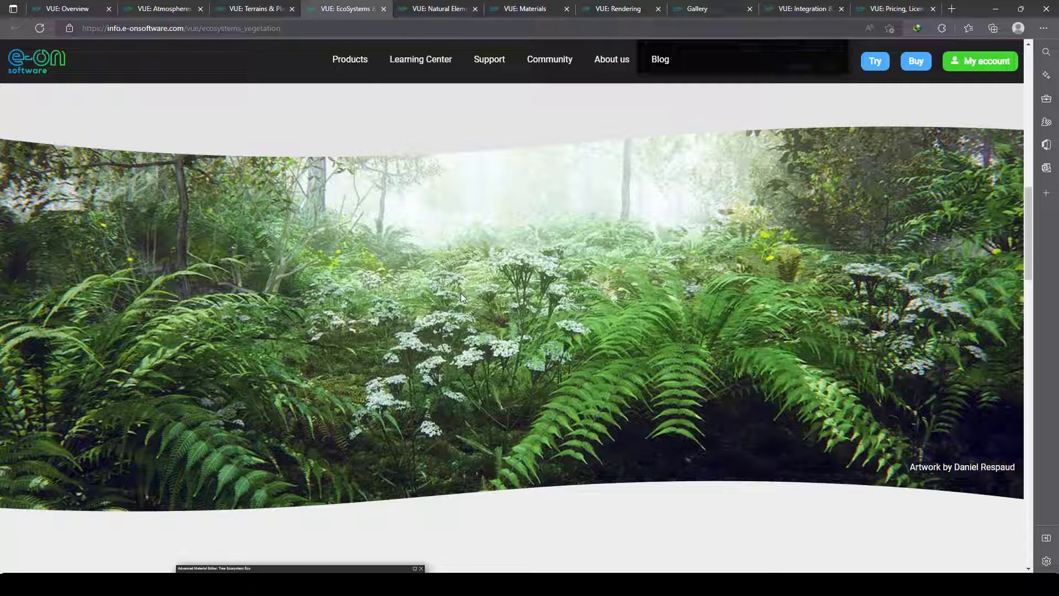
{"action": "scroll", "scroll_direction": "down", "scroll_amount": 3}
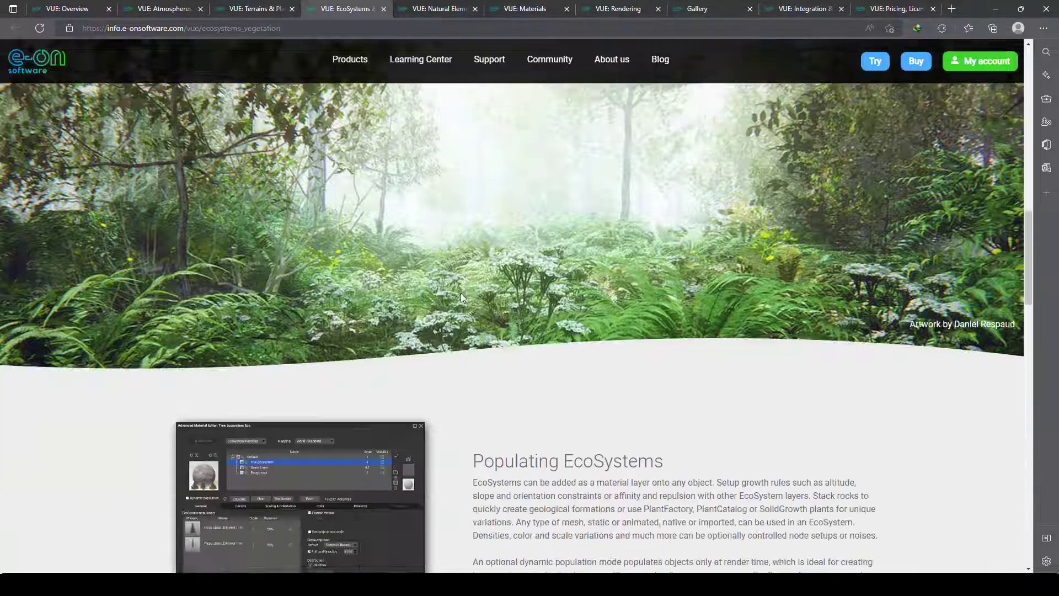
{"action": "scroll", "scroll_direction": "down", "scroll_amount": 3}
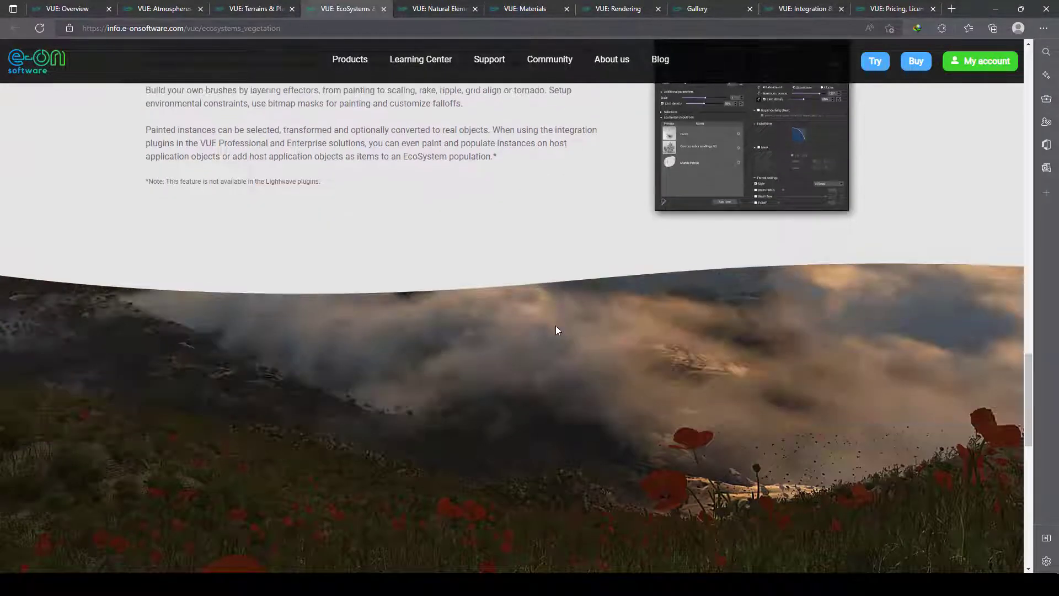
{"action": "scroll", "scroll_direction": "down", "scroll_amount": 3}
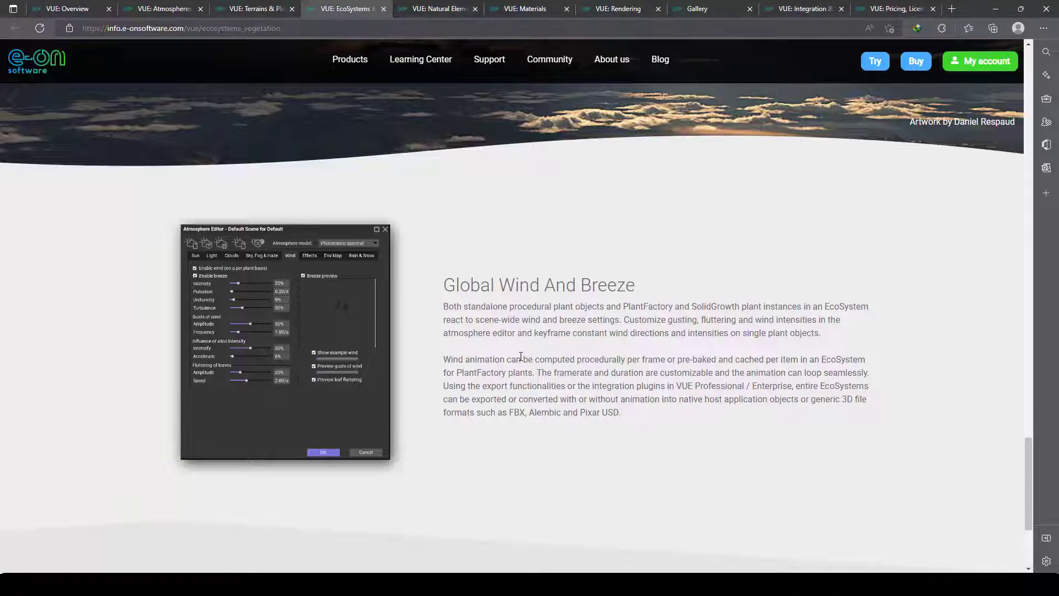
{"action": "scroll", "scroll_direction": "down", "scroll_amount": 3}
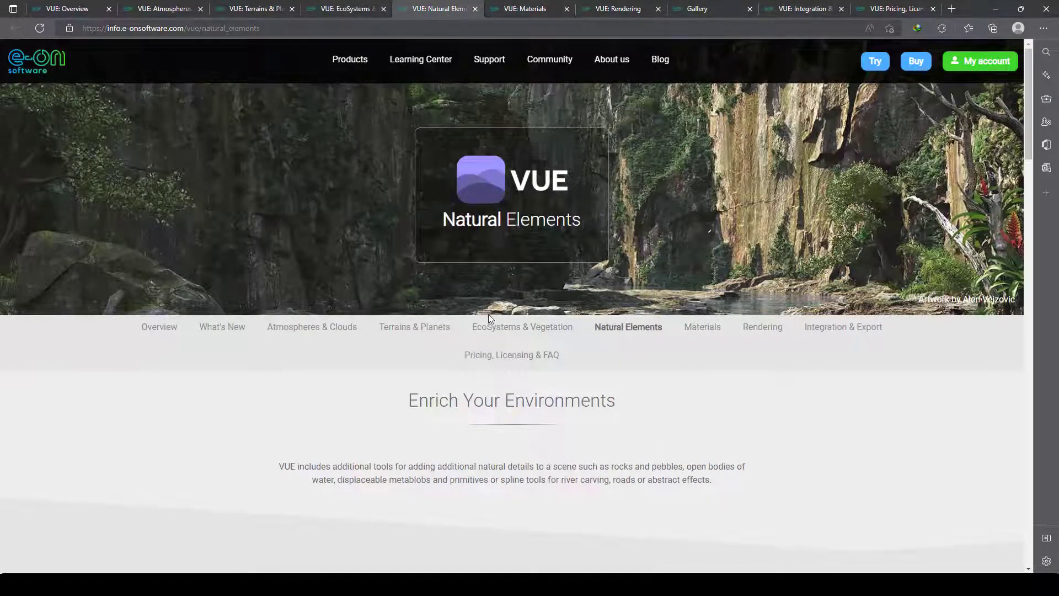
Read Natural Elements down to Procedural Rocks, Boulders and Pebbles, then go to Materials.
{"action": "scroll", "scroll_direction": "down", "scroll_amount": 3}
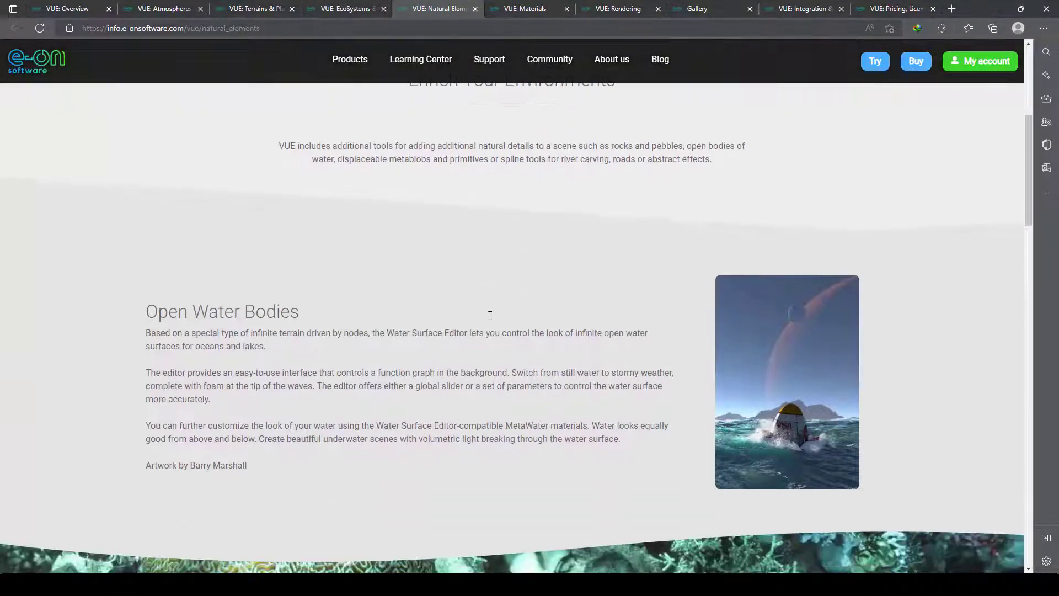
{"action": "scroll", "scroll_direction": "down", "scroll_amount": 3}
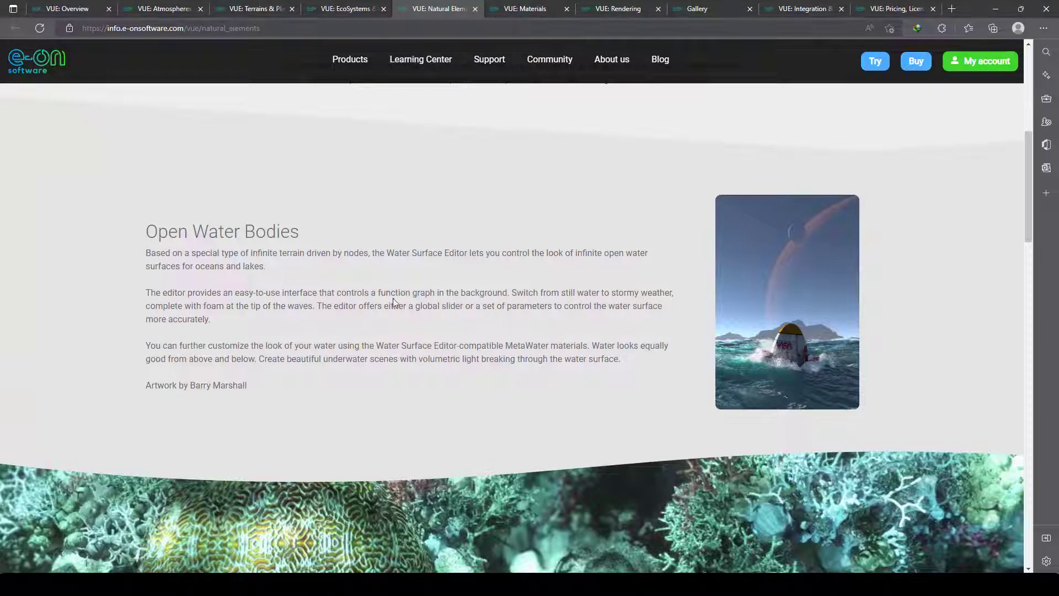
{"action": "mouse_move", "coordinate": [304, 282]}
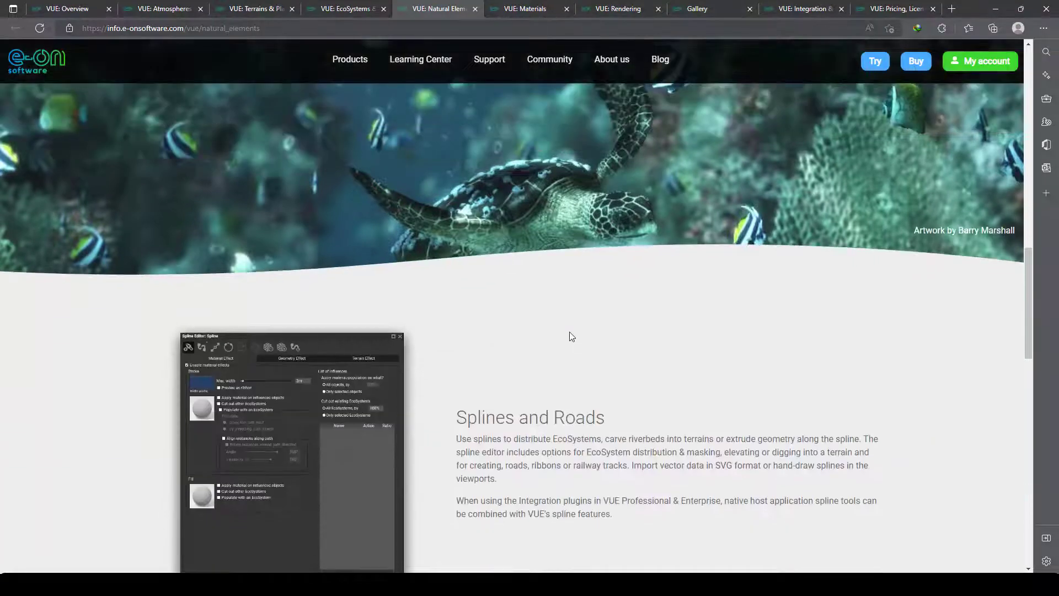
{"action": "scroll", "scroll_direction": "down", "scroll_amount": 3}
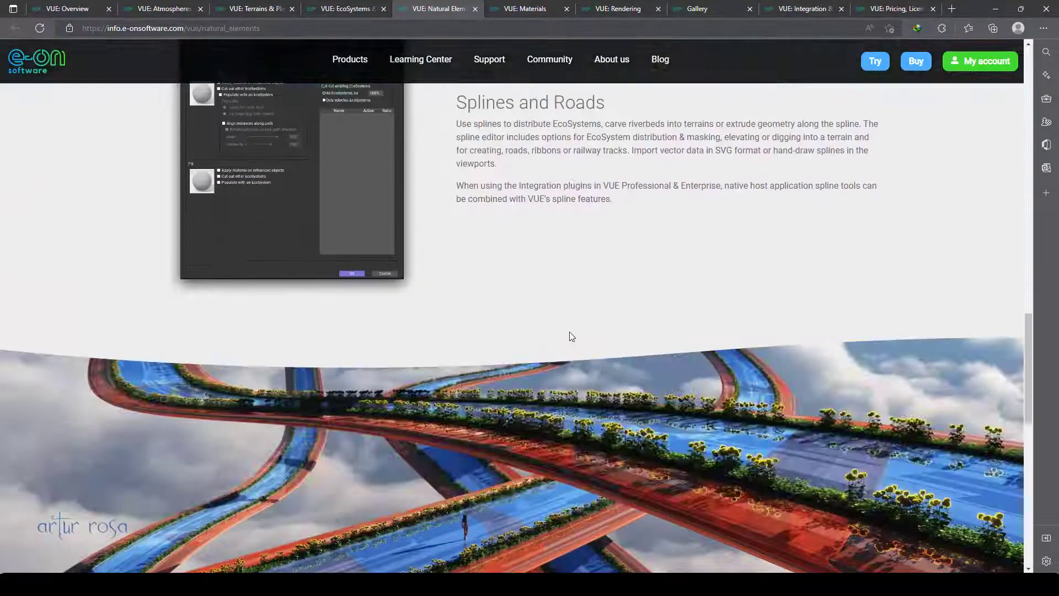
{"action": "scroll", "scroll_direction": "down", "scroll_amount": 3}
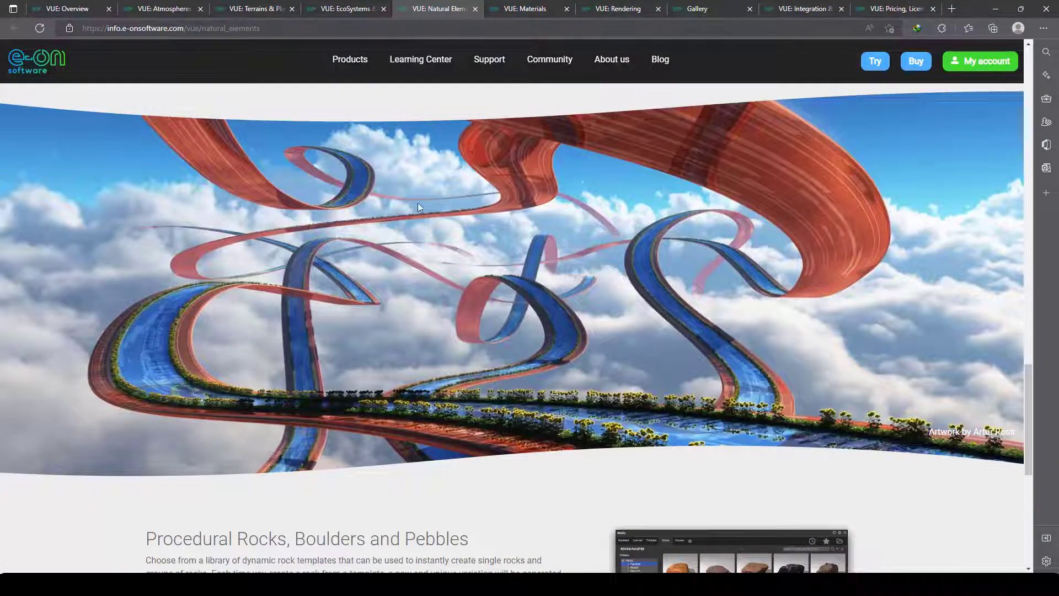
{"action": "scroll", "scroll_direction": "down", "scroll_amount": 3}
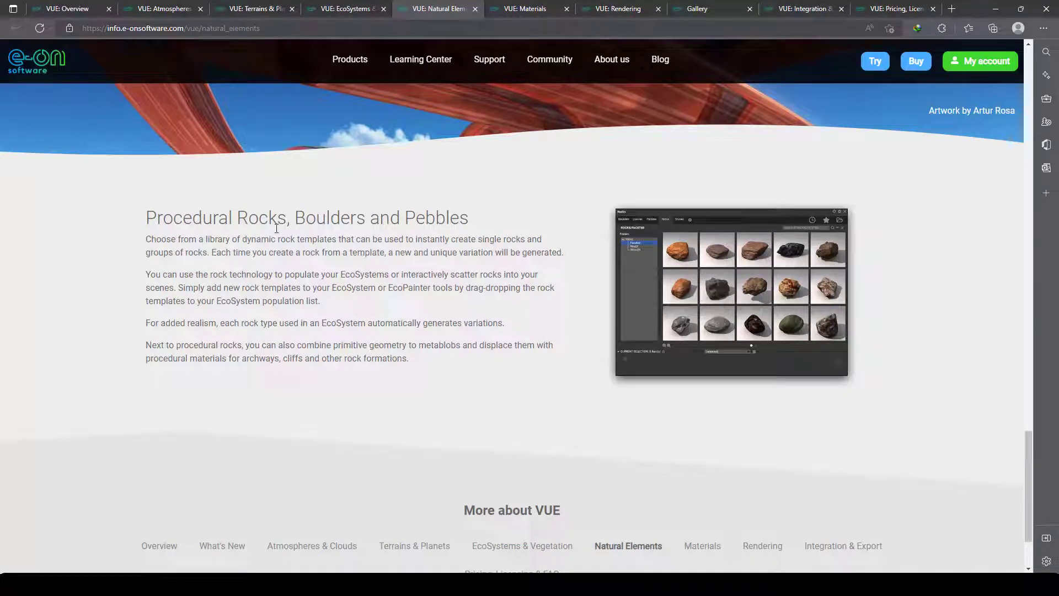
{"action": "scroll", "scroll_direction": "down", "scroll_amount": 3}
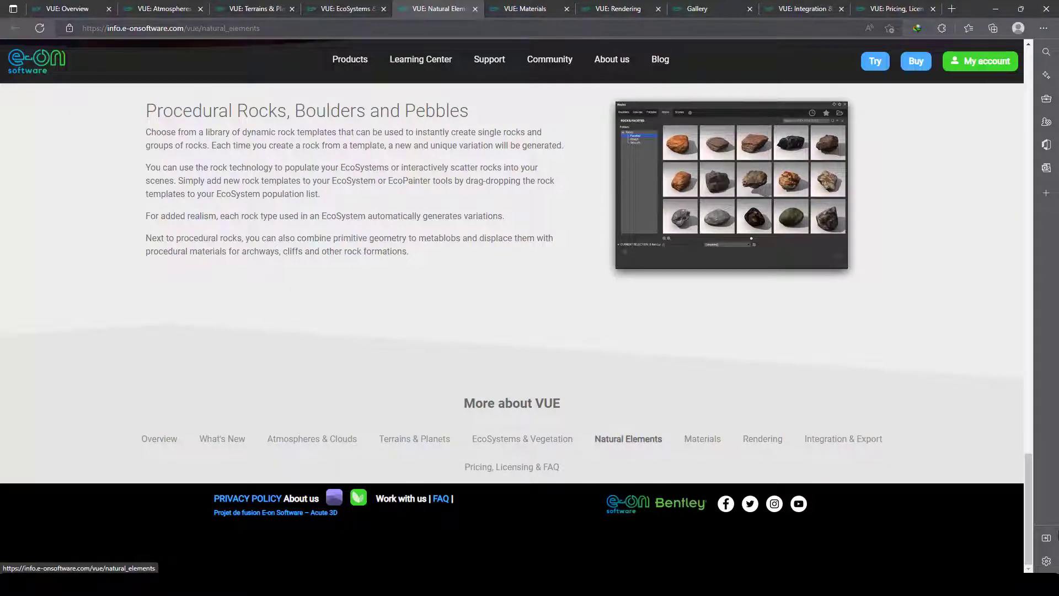
{"action": "scroll", "scroll_direction": "up", "scroll_amount": 3}
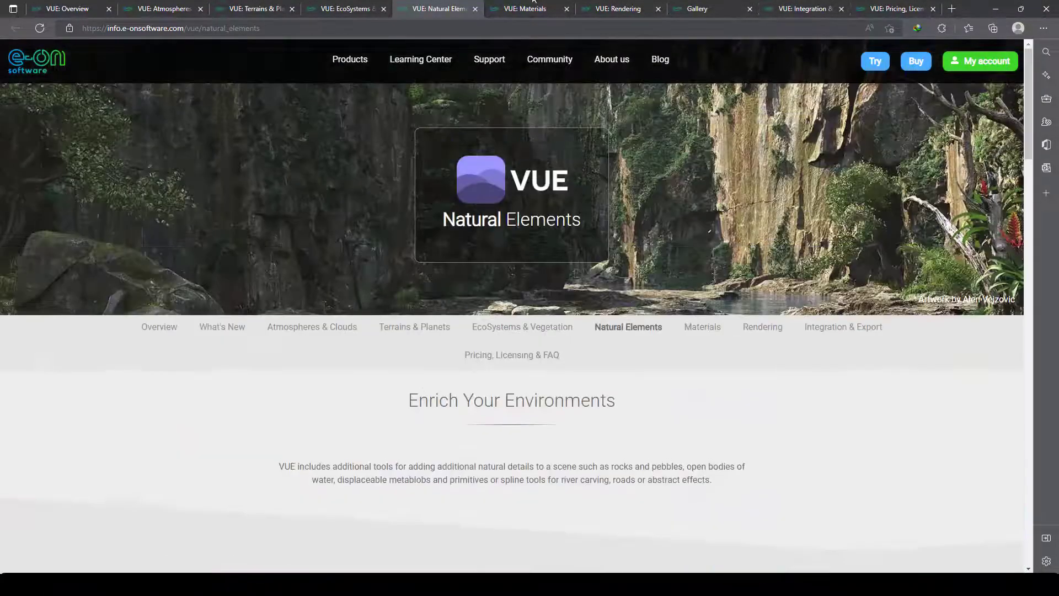
{"action": "left_click", "coordinate": [702, 327]}
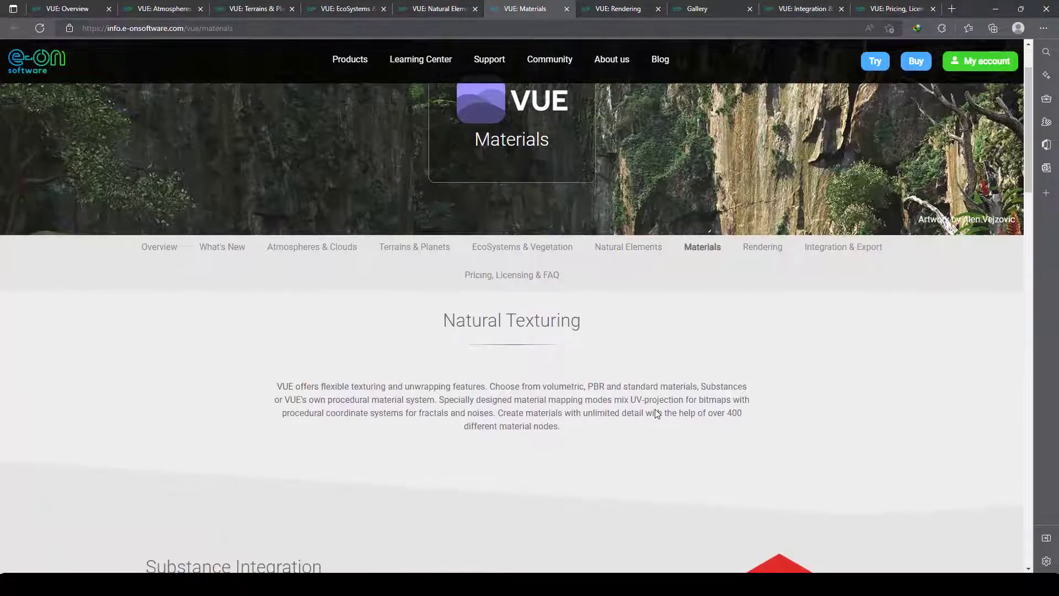
Read Materials through Procedural Materials and Rendering through External Rendering, then go to Gallery.
{"action": "scroll", "scroll_direction": "down", "scroll_amount": 3}
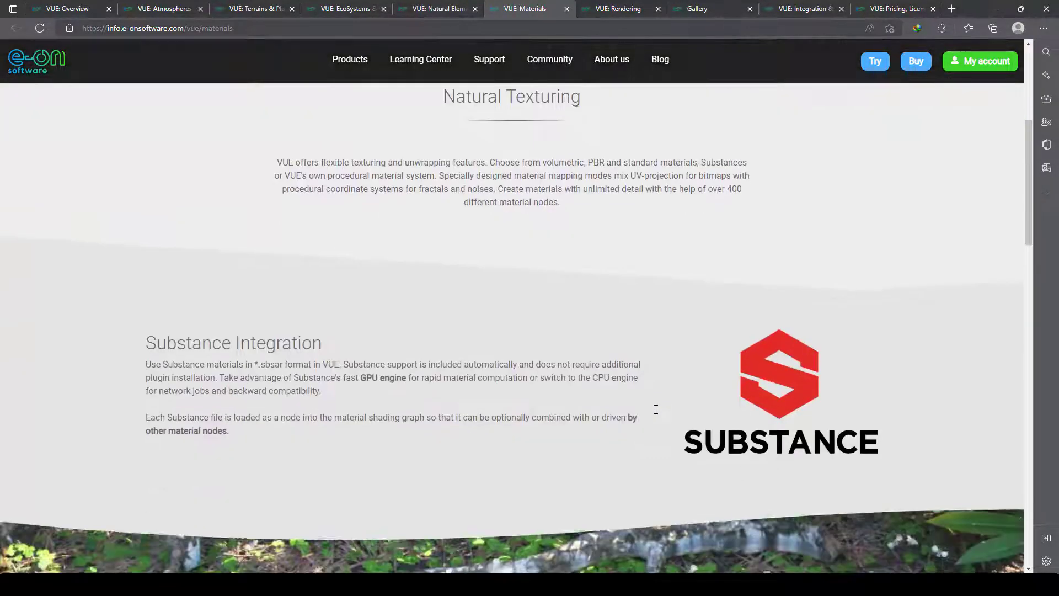
{"action": "scroll", "scroll_direction": "down", "scroll_amount": 3}
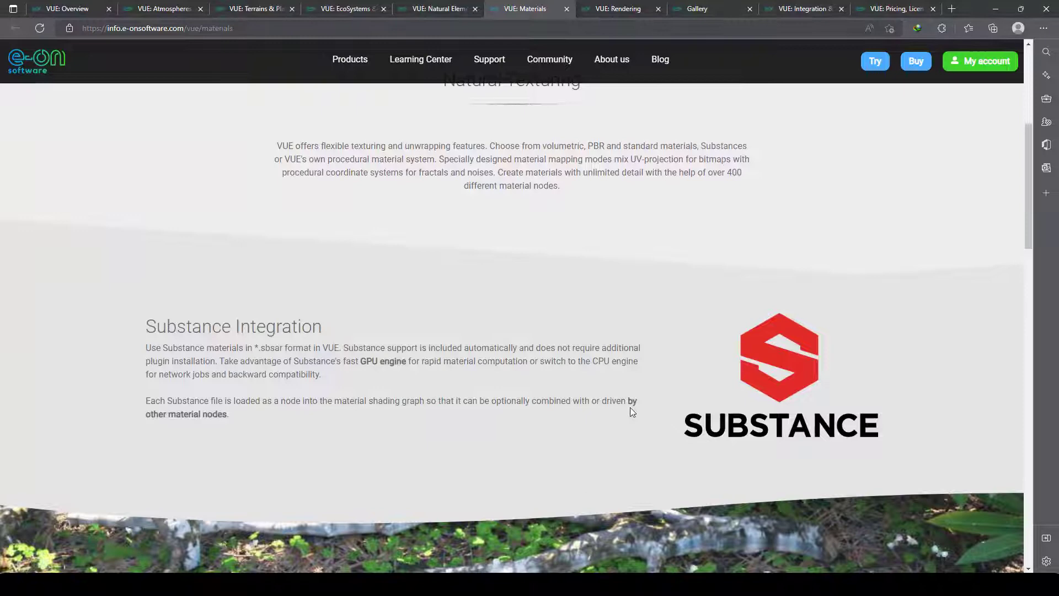
{"action": "scroll", "scroll_direction": "down", "scroll_amount": 3}
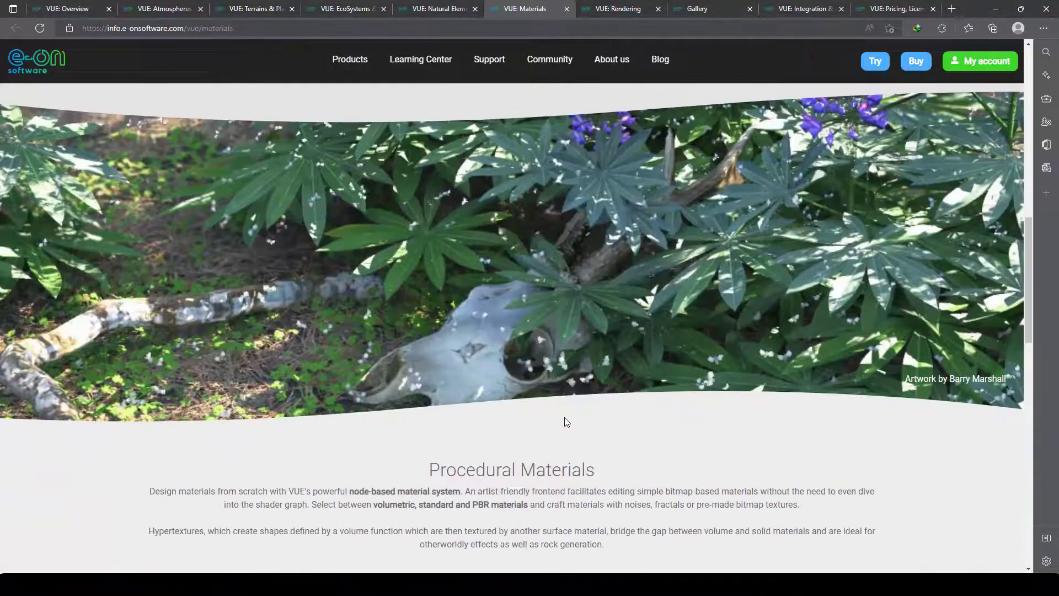
{"action": "scroll", "scroll_direction": "down", "scroll_amount": 3}
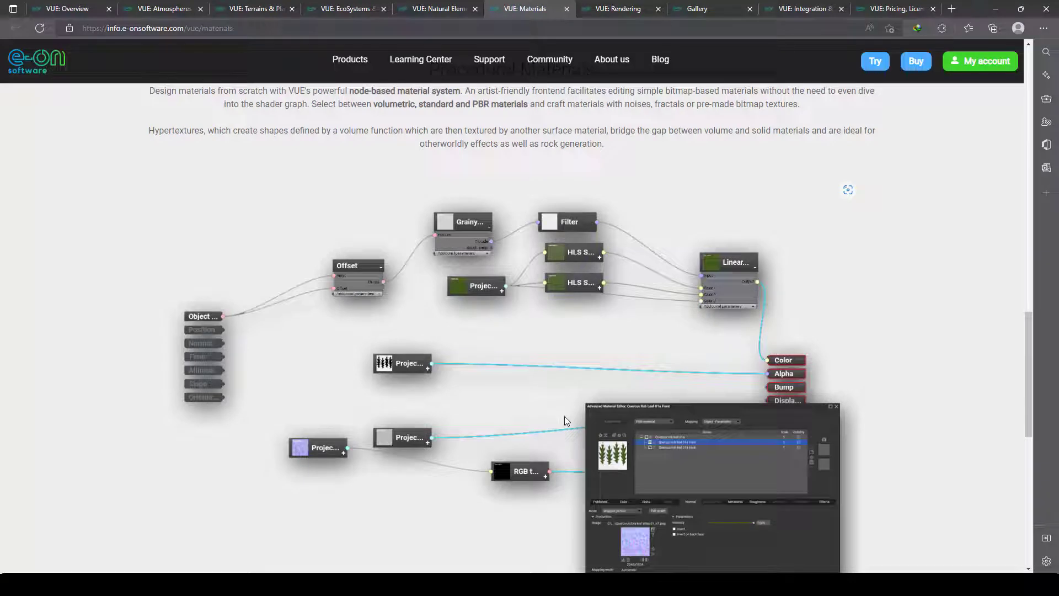
{"action": "mouse_move", "coordinate": [572, 423]}
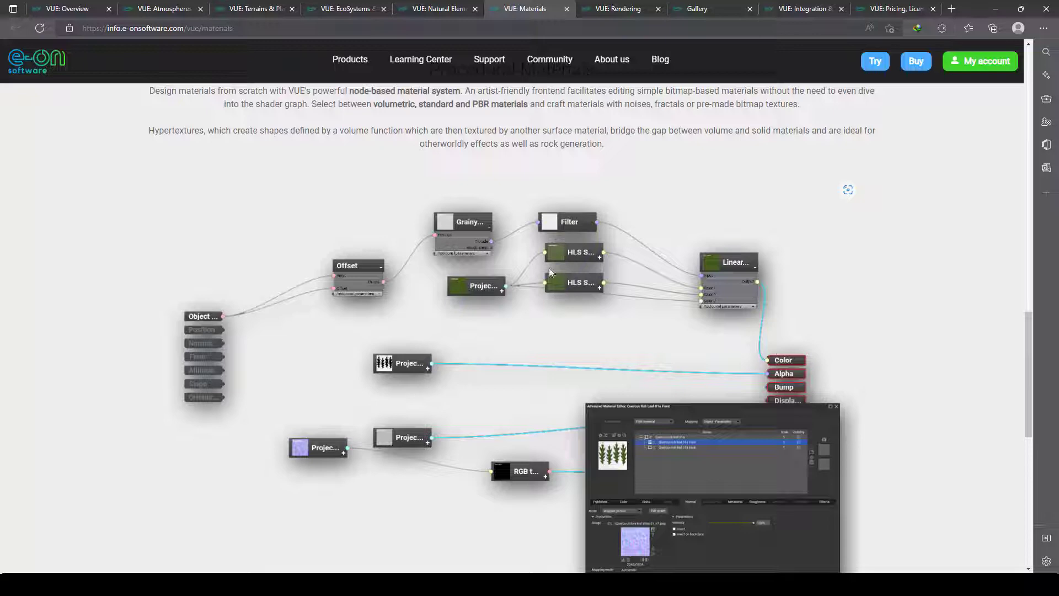
{"action": "scroll", "scroll_direction": "down", "scroll_amount": 3}
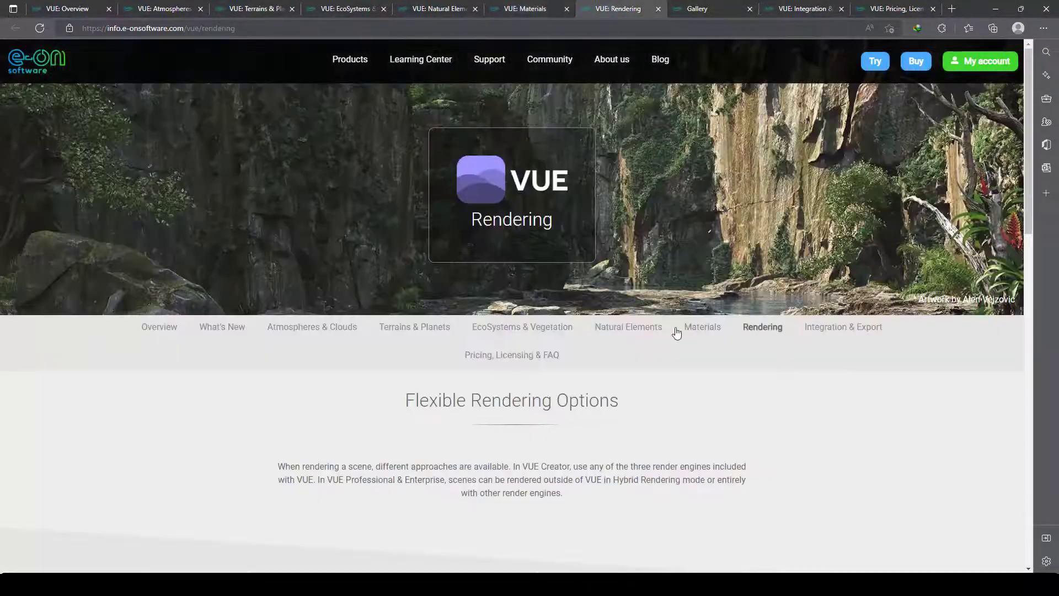
{"action": "scroll", "scroll_direction": "down", "scroll_amount": 3}
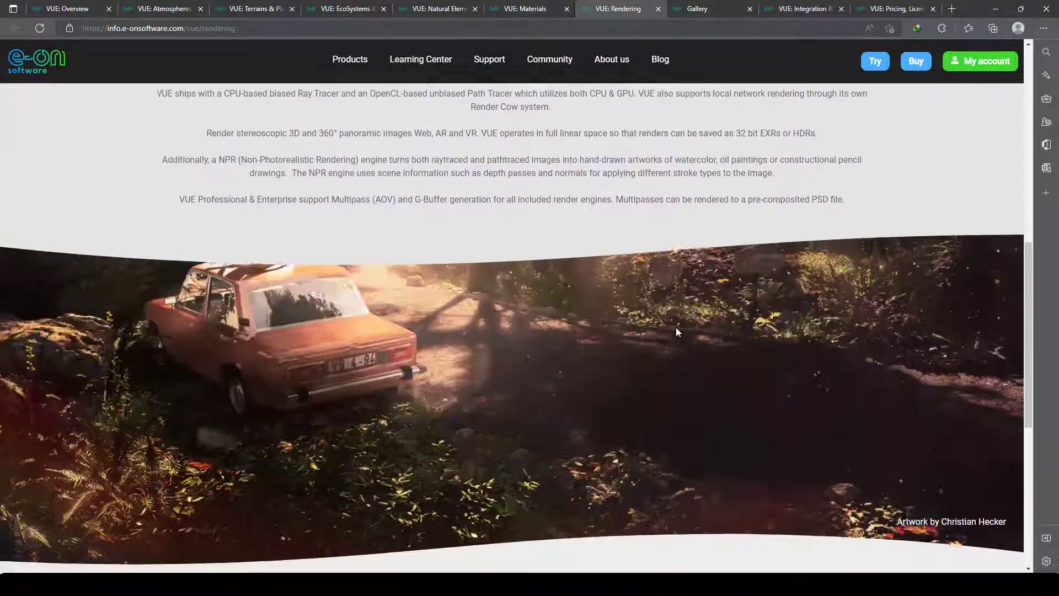
{"action": "scroll", "scroll_direction": "down", "scroll_amount": 3}
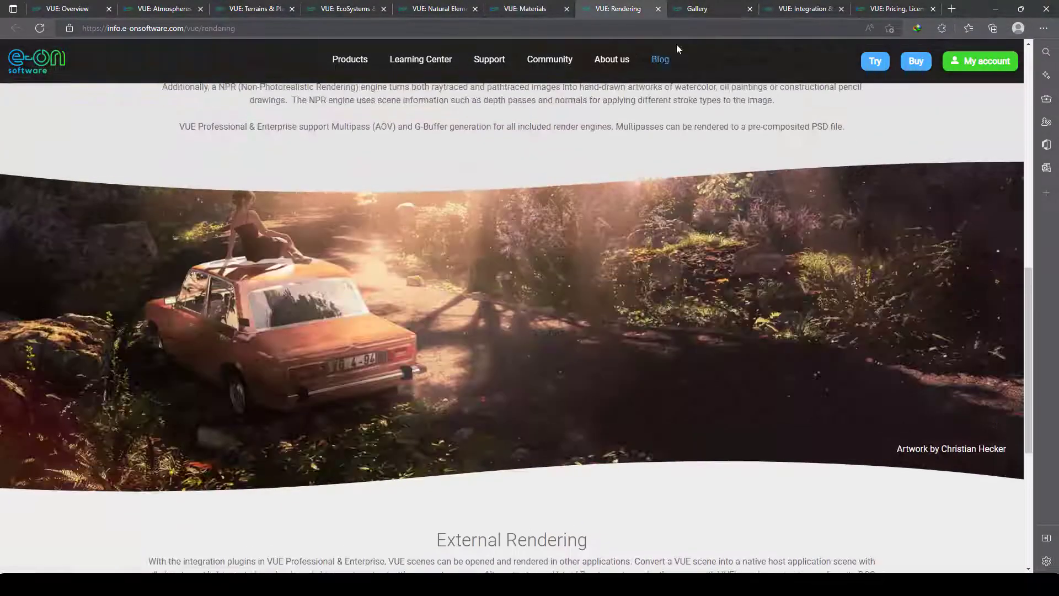
{"action": "left_click", "coordinate": [712, 7]}
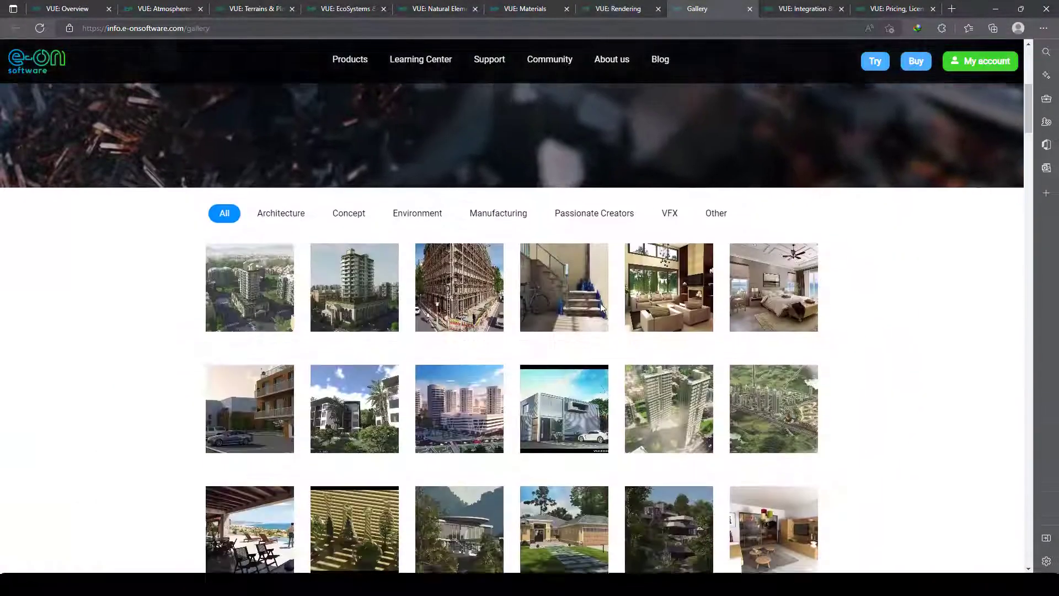
Browse the Gallery, step through enlarged artworks in the viewer and close it.
{"action": "scroll", "scroll_direction": "down", "scroll_amount": 3}
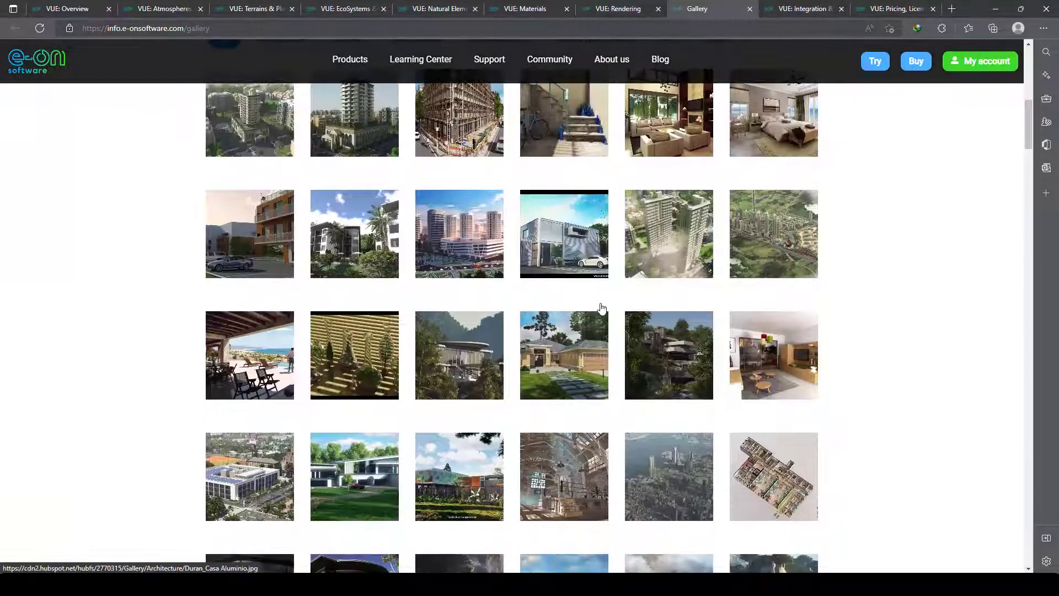
{"action": "scroll", "scroll_direction": "down", "scroll_amount": 3}
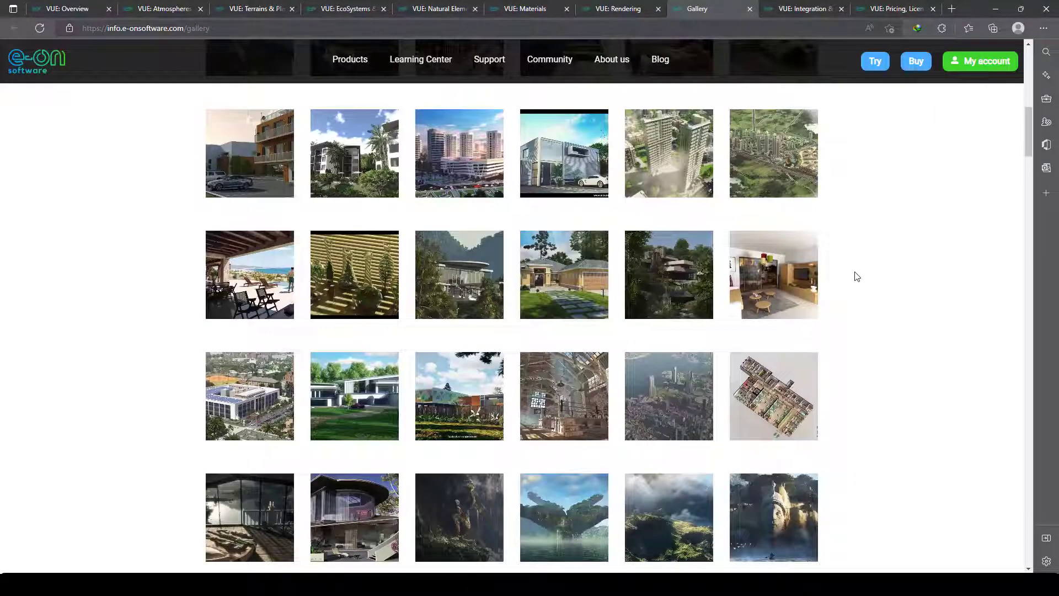
{"action": "scroll", "scroll_direction": "down", "scroll_amount": 3}
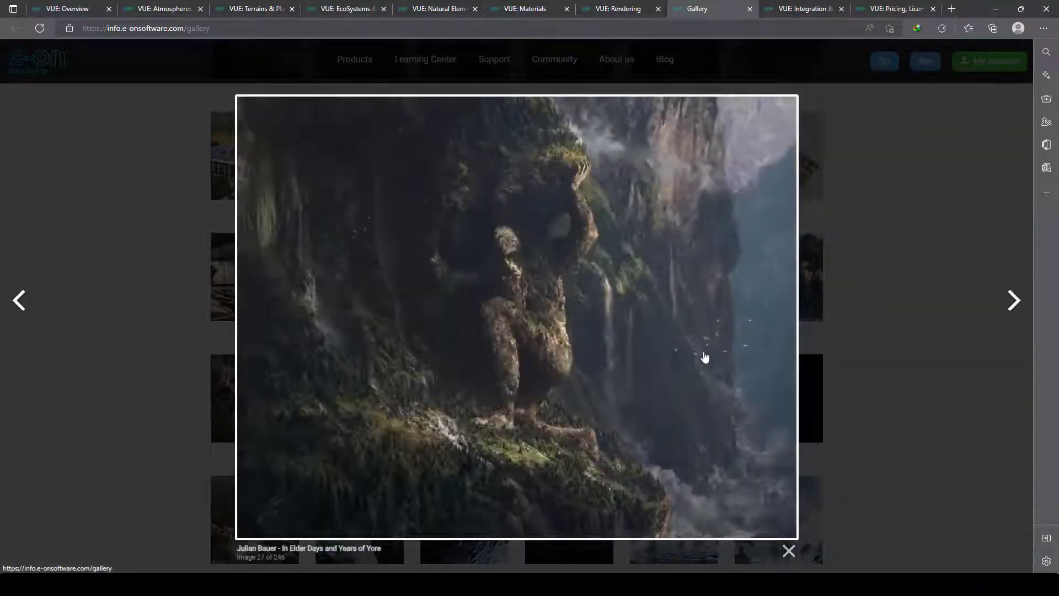
{"action": "left_click", "coordinate": [1013, 300]}
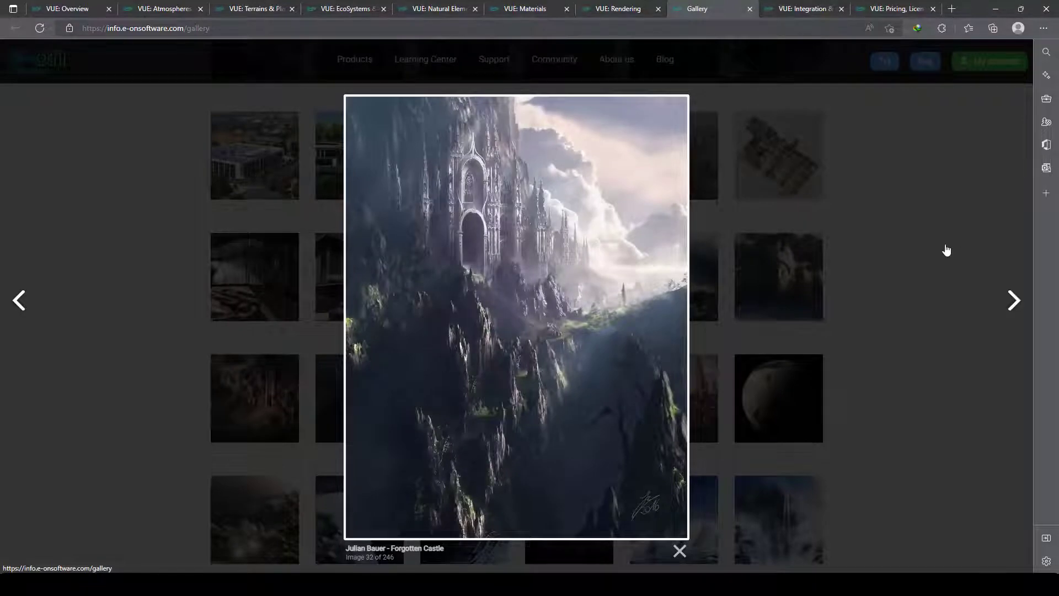
{"action": "left_click", "coordinate": [680, 550]}
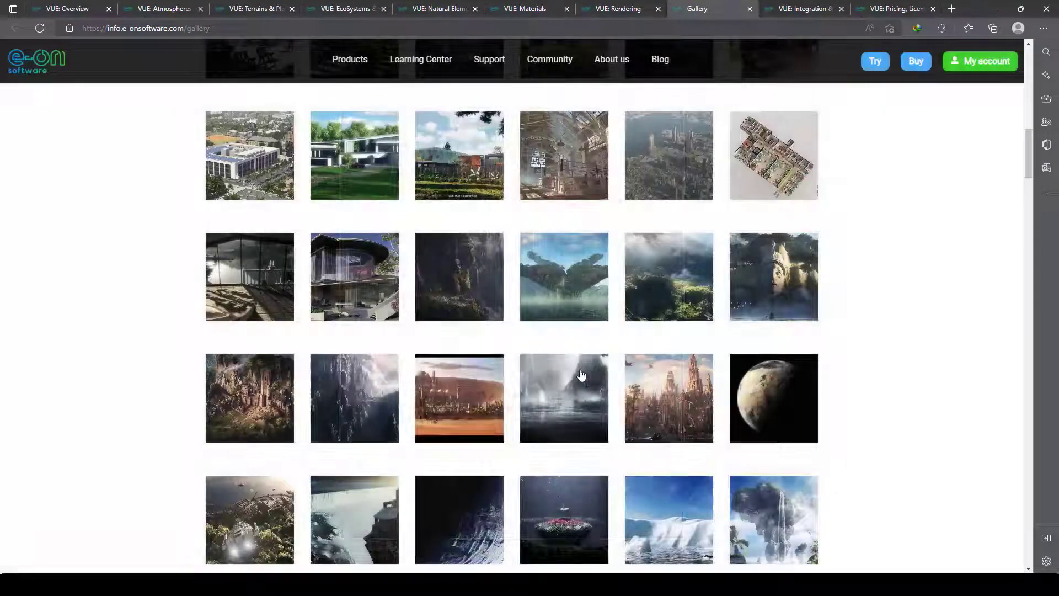
Enlarge the Highland Spring artwork, then go to the Integration & Export page.
{"action": "scroll", "scroll_direction": "down", "scroll_amount": 3}
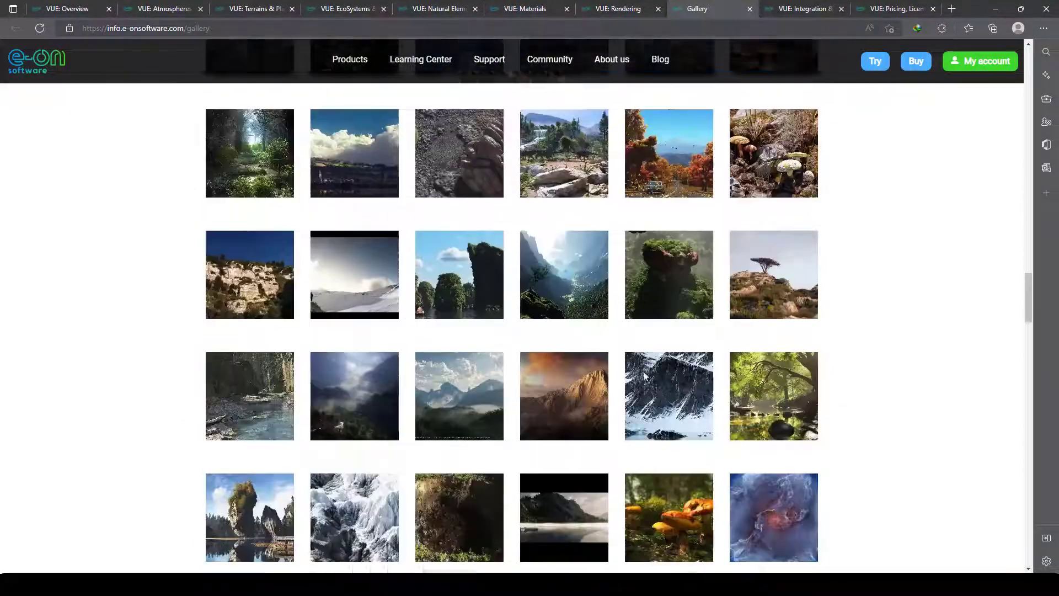
{"action": "scroll", "scroll_direction": "down", "scroll_amount": 3}
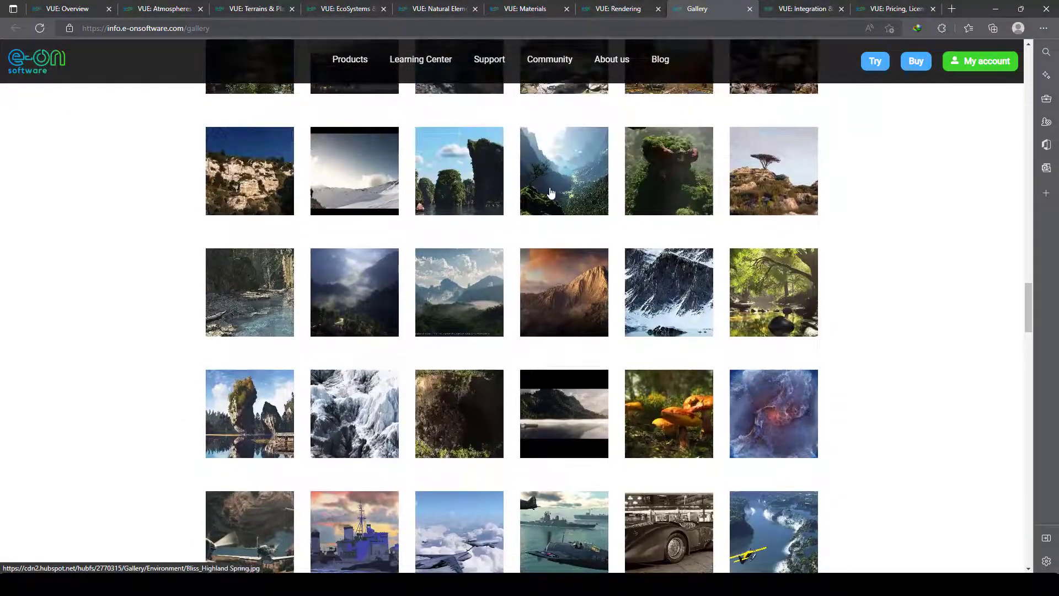
{"action": "left_click", "coordinate": [563, 171]}
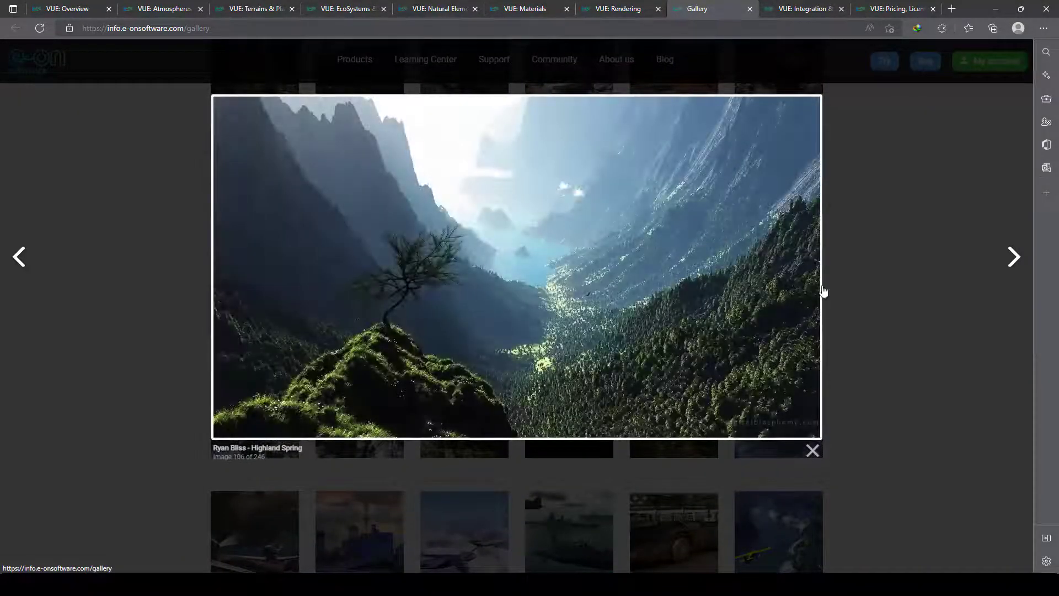
{"action": "left_click", "coordinate": [812, 450]}
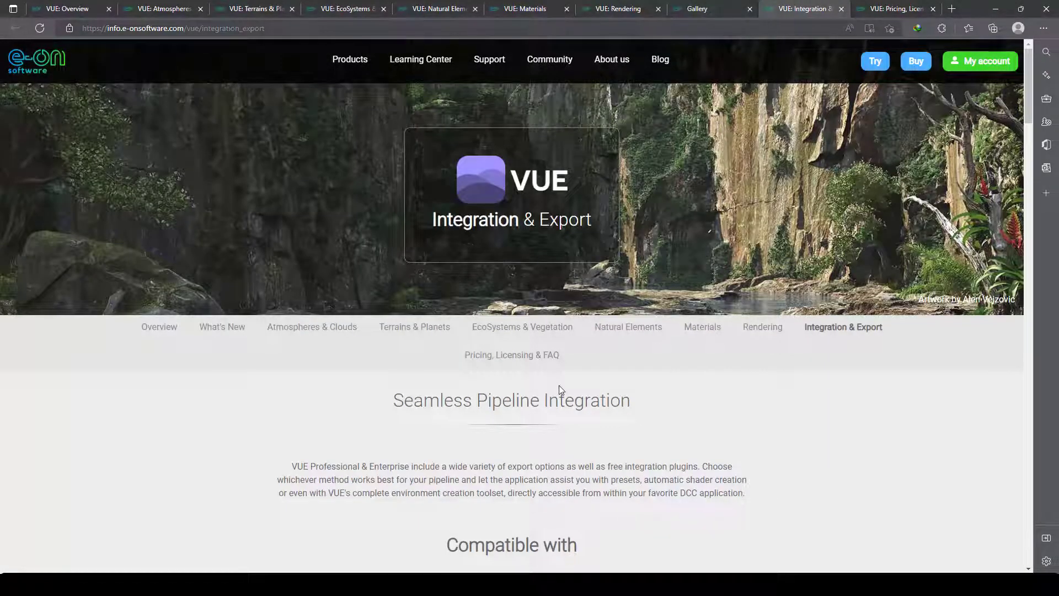
Read the export formats section, picking out the *.TIF 2D export format.
{"action": "scroll", "scroll_direction": "down", "scroll_amount": 3}
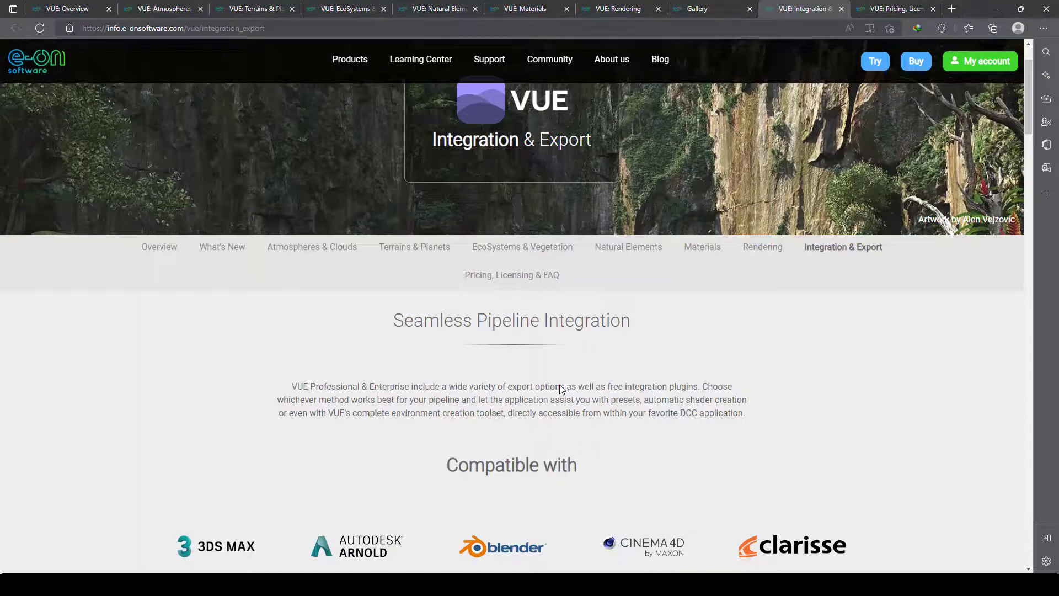
{"action": "scroll", "scroll_direction": "down", "scroll_amount": 3}
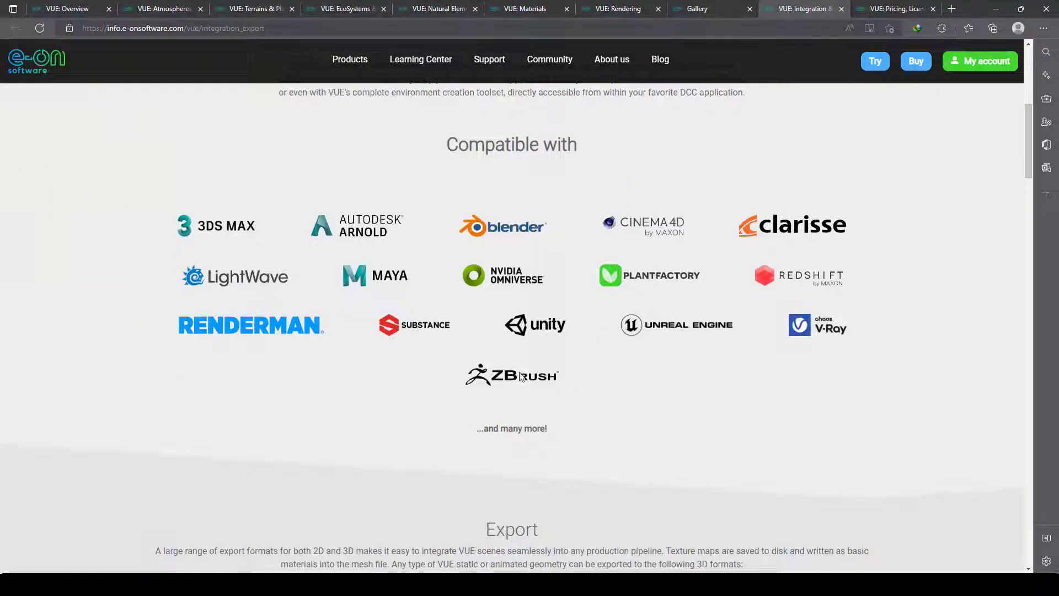
{"action": "mouse_move", "coordinate": [480, 382]}
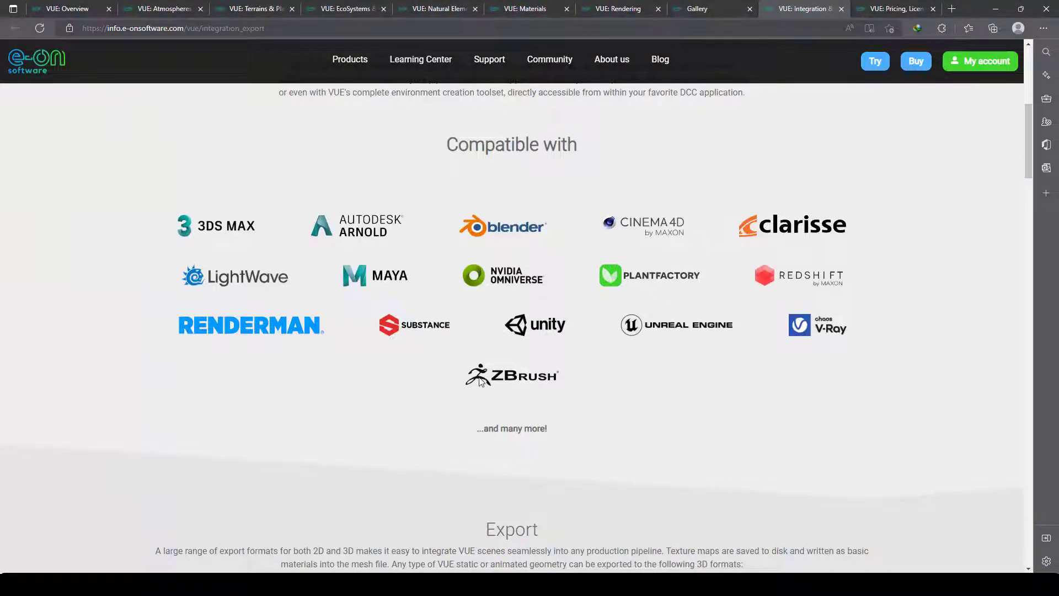
{"action": "mouse_move", "coordinate": [579, 350]}
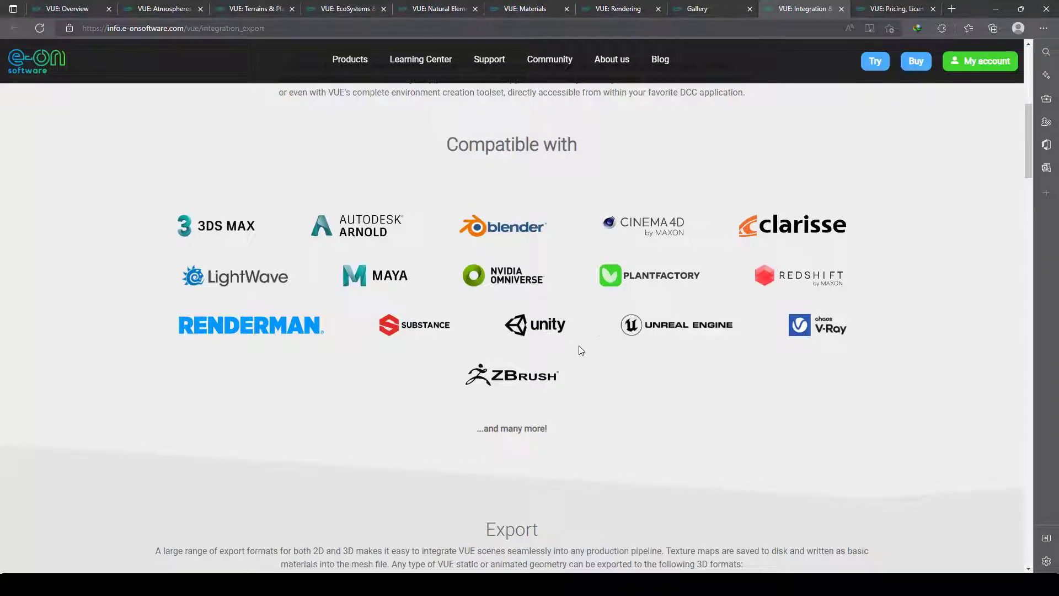
{"action": "mouse_move", "coordinate": [618, 356]}
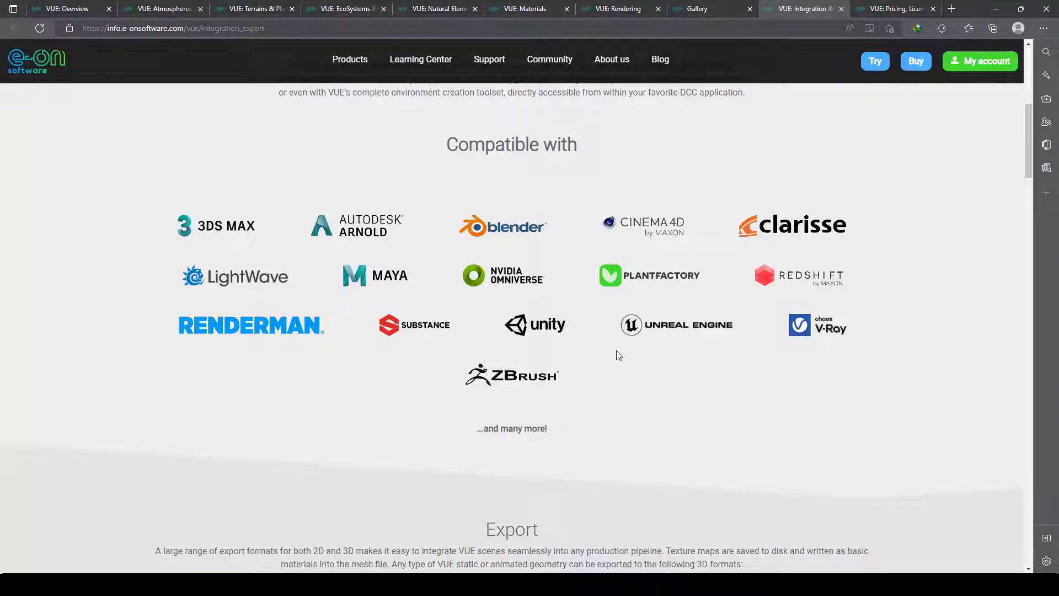
{"action": "scroll", "scroll_direction": "down", "scroll_amount": 3}
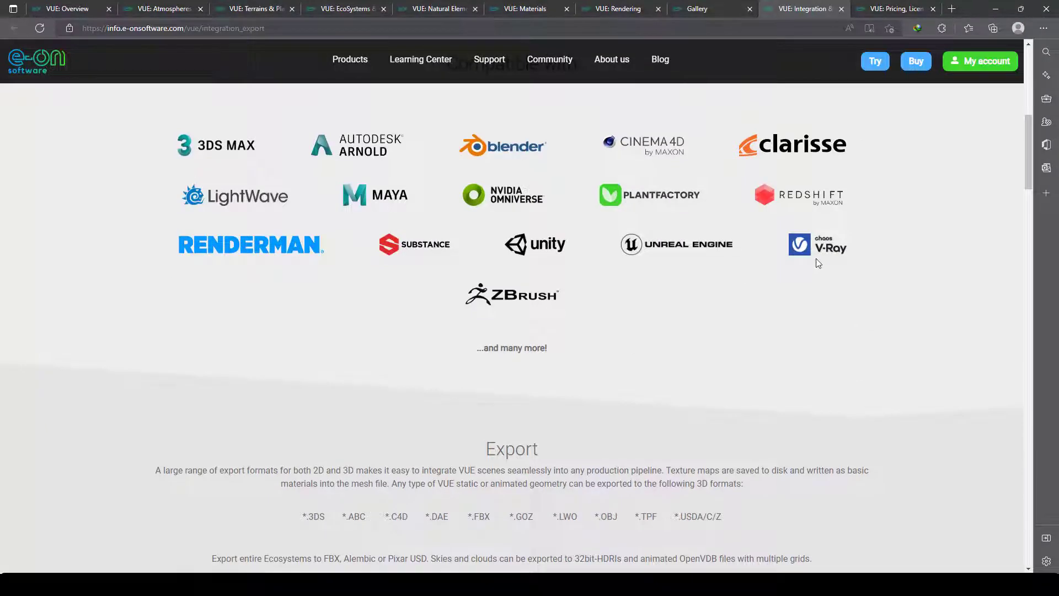
{"action": "scroll", "scroll_direction": "down", "scroll_amount": 3}
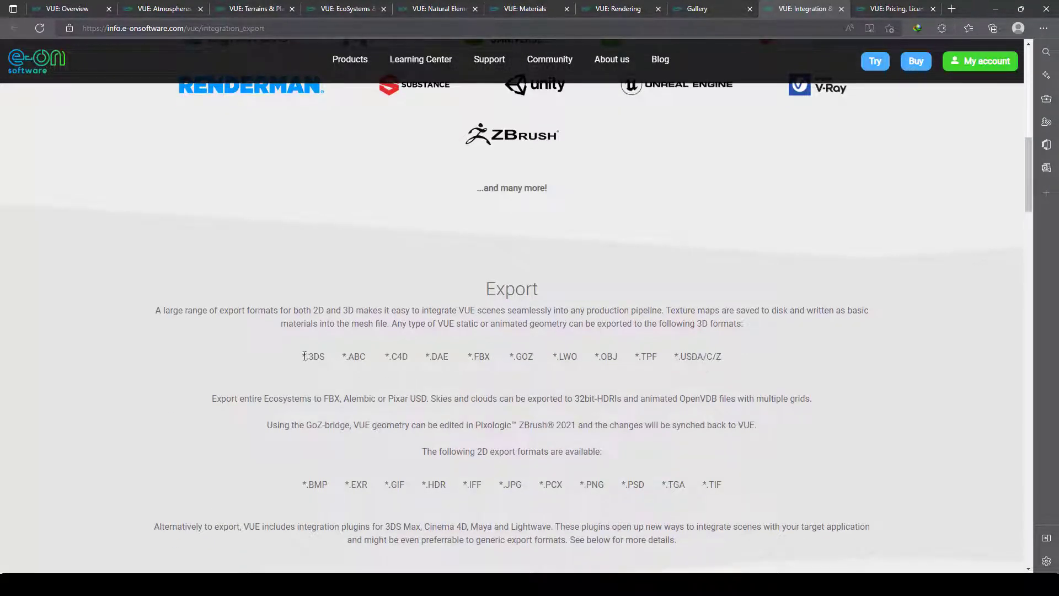
{"action": "double_click", "coordinate": [711, 484]}
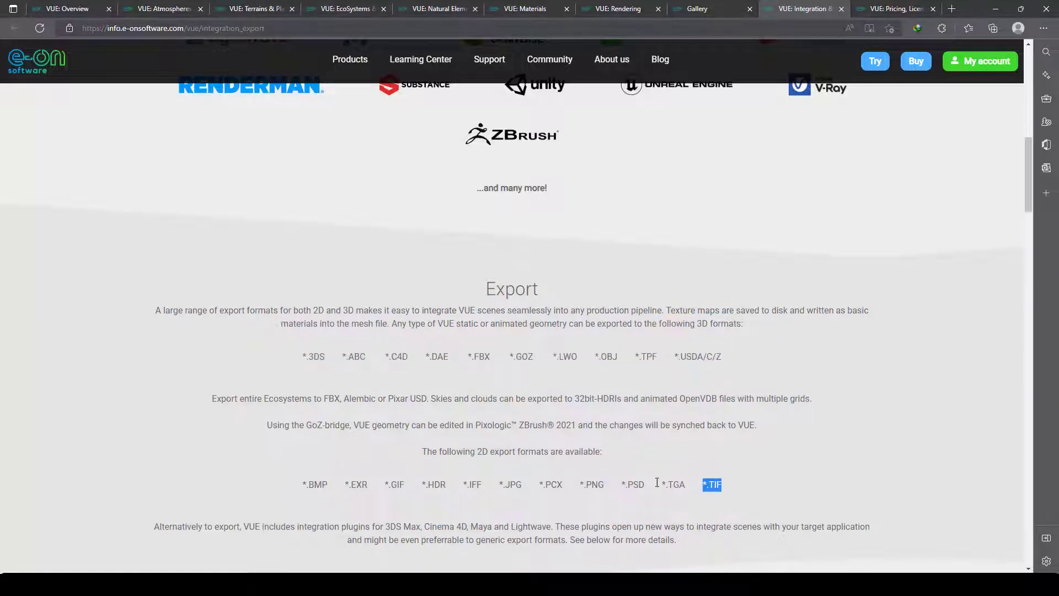
Read on through Integration Plugins and NVIDIA Omniverse Live Sync.
{"action": "scroll", "scroll_direction": "down", "scroll_amount": 3}
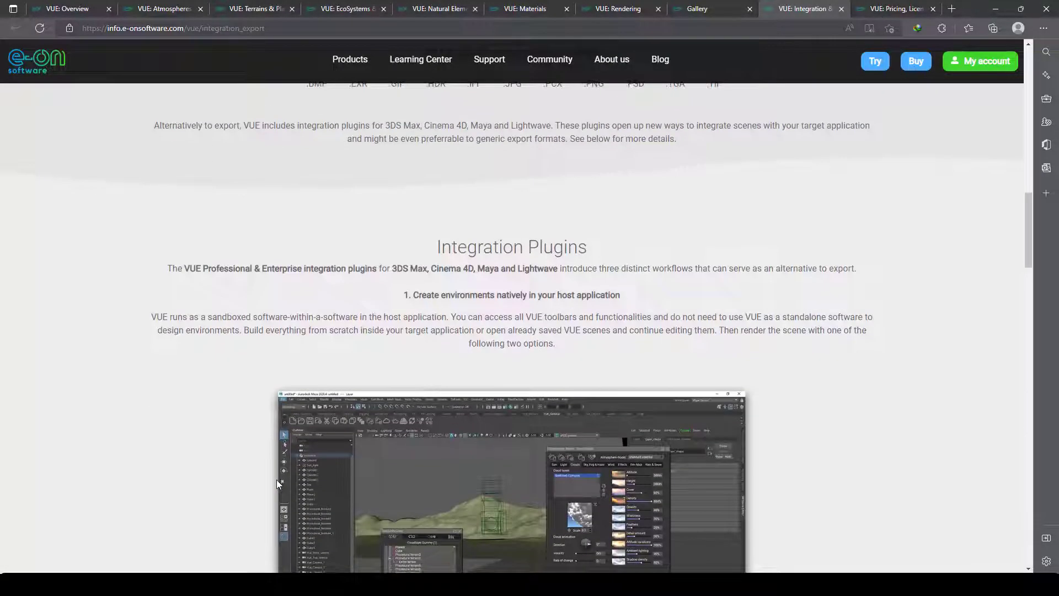
{"action": "scroll", "scroll_direction": "down", "scroll_amount": 3}
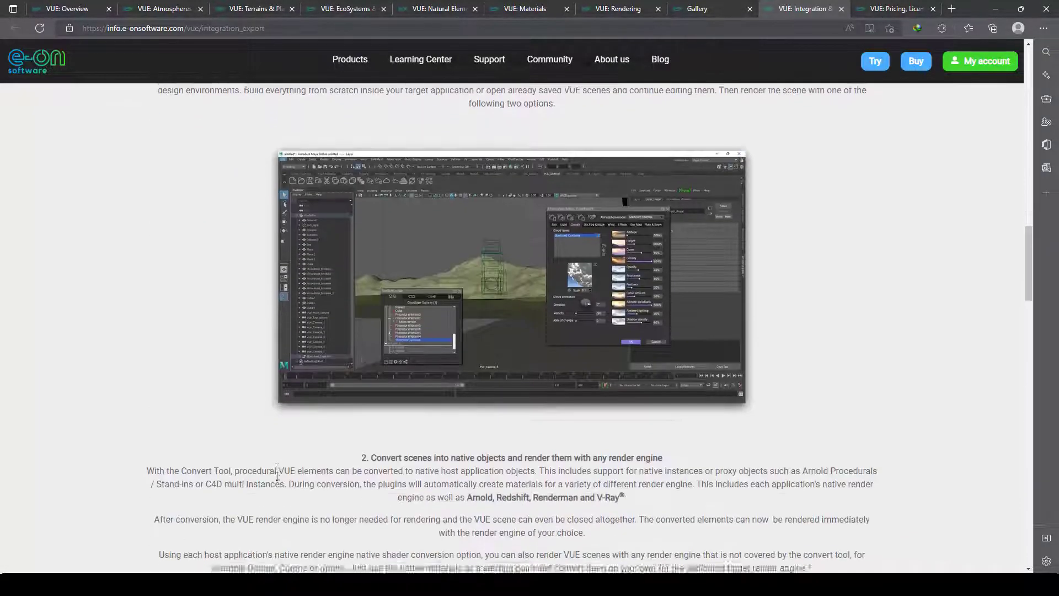
{"action": "scroll", "scroll_direction": "down", "scroll_amount": 3}
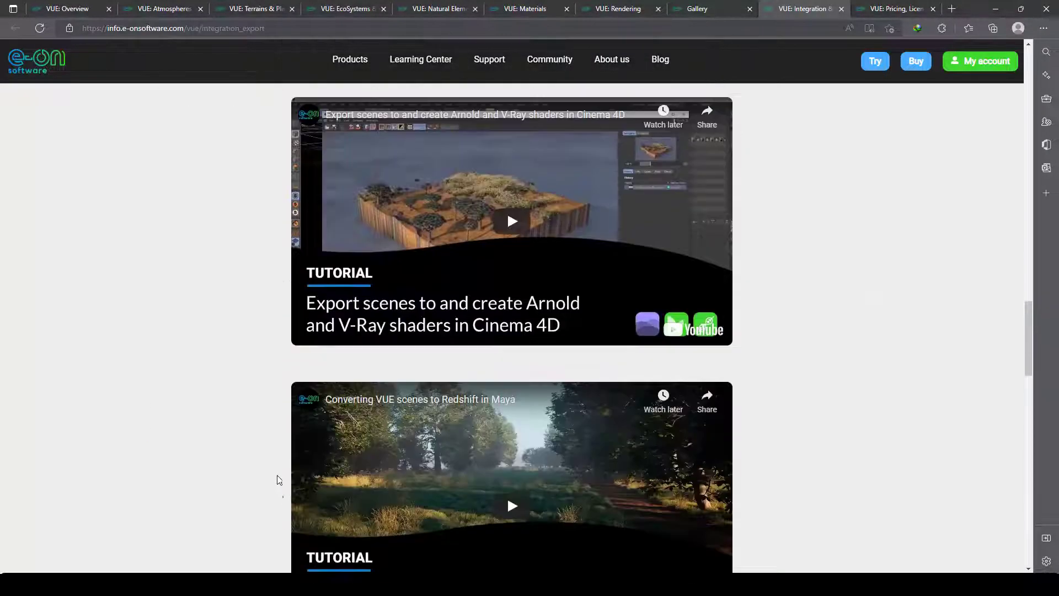
{"action": "scroll", "scroll_direction": "down", "scroll_amount": 3}
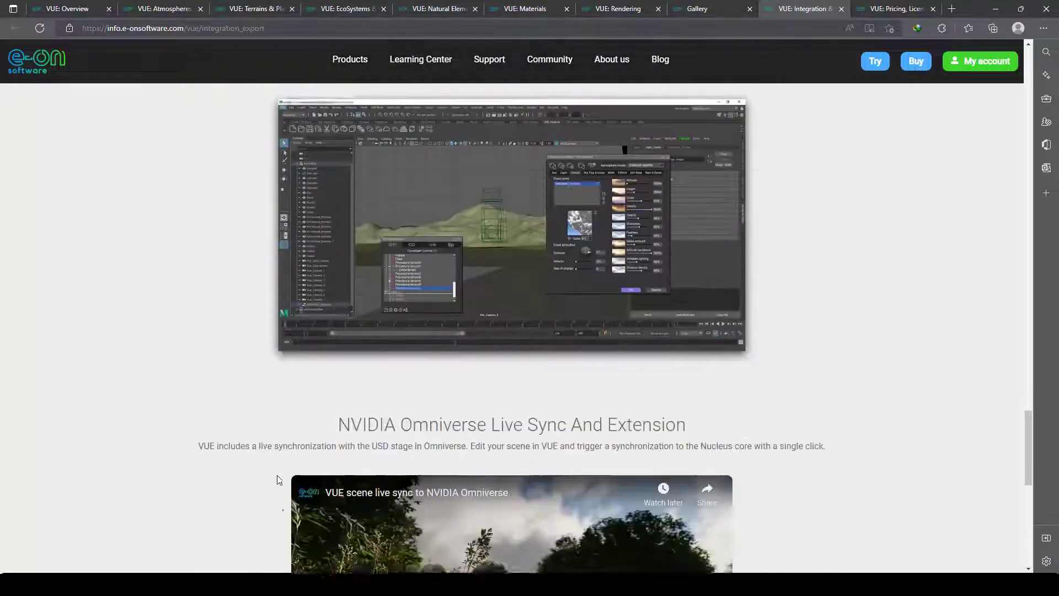
{"action": "scroll", "scroll_direction": "down", "scroll_amount": 3}
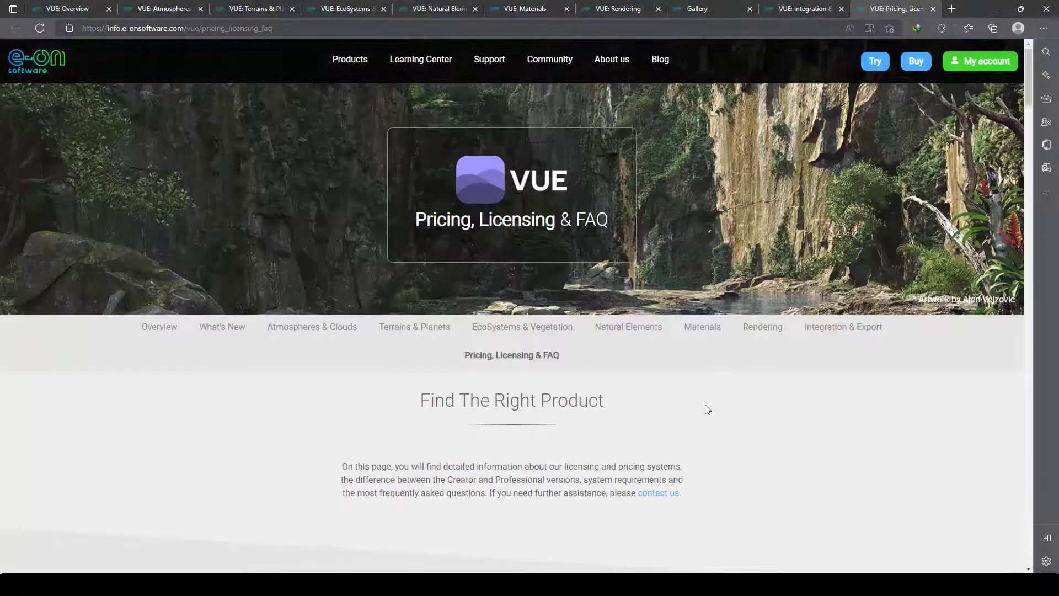
{"action": "scroll", "scroll_direction": "down", "scroll_amount": 3}
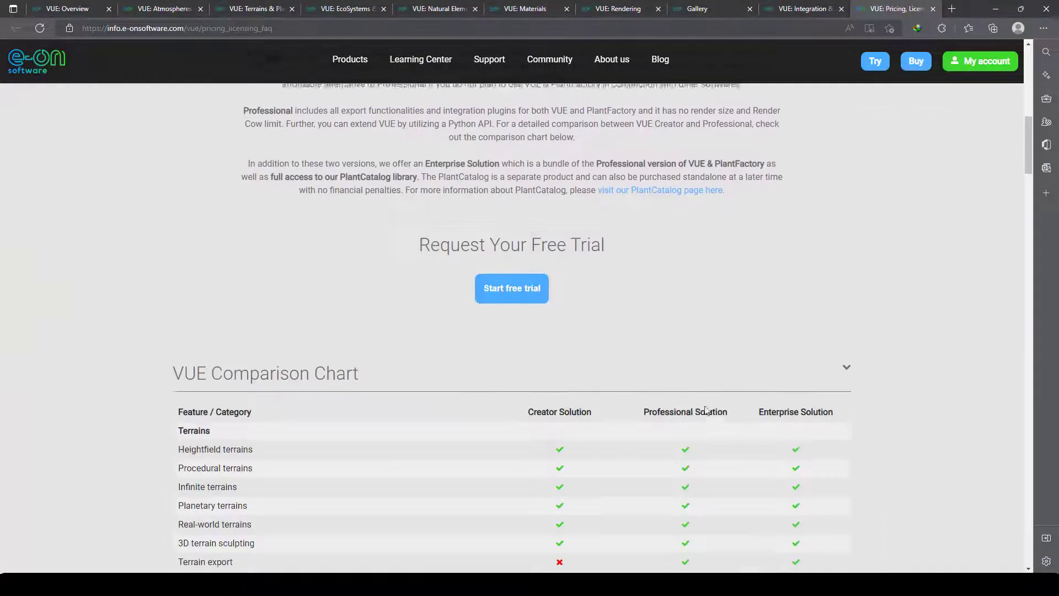
{"action": "scroll", "scroll_direction": "down", "scroll_amount": 3}
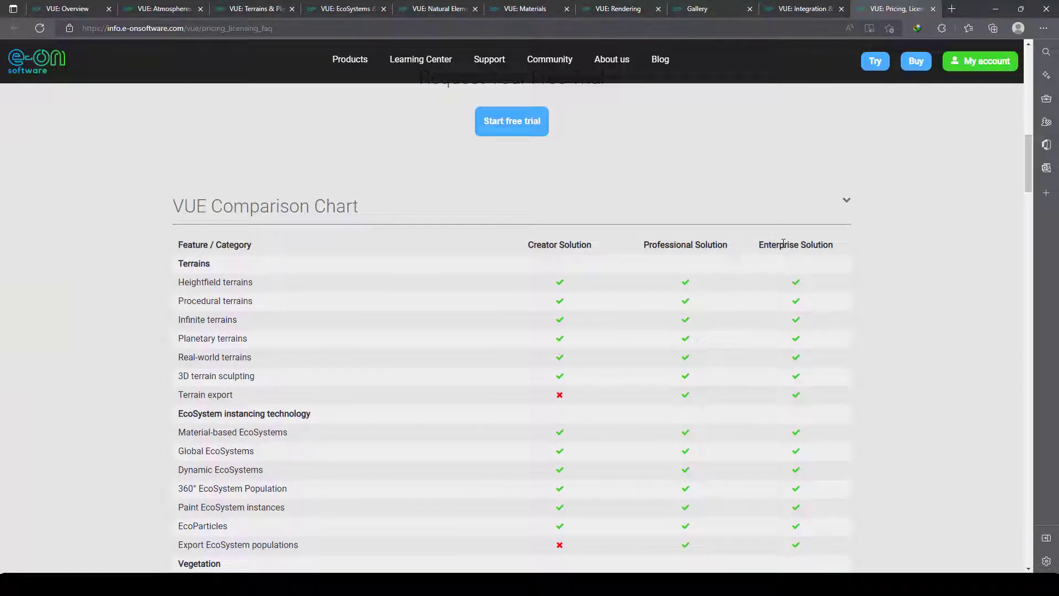
{"action": "scroll", "scroll_direction": "down", "scroll_amount": 3}
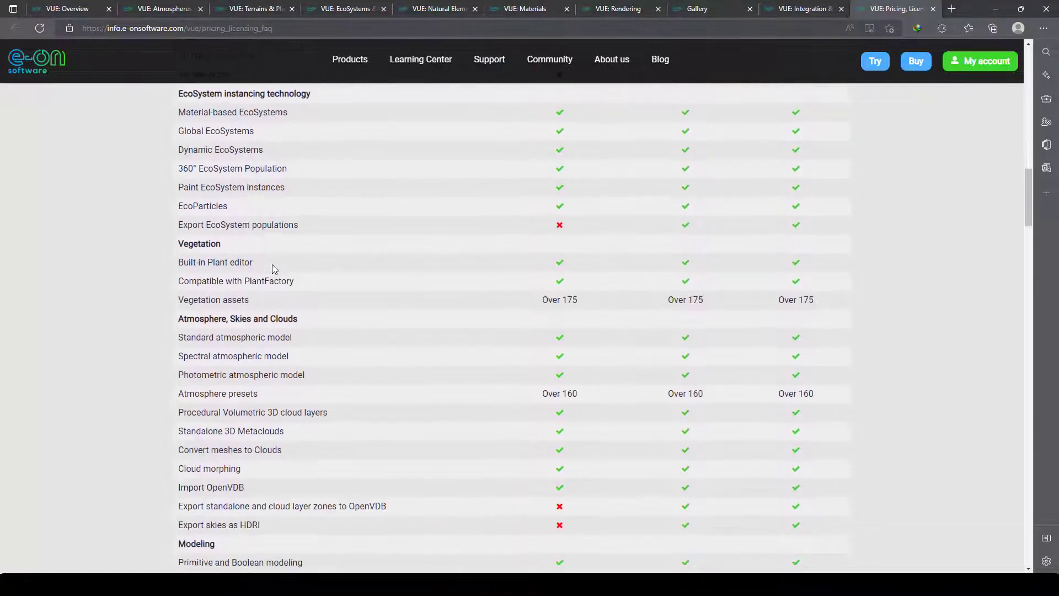
{"action": "scroll", "scroll_direction": "down", "scroll_amount": 3}
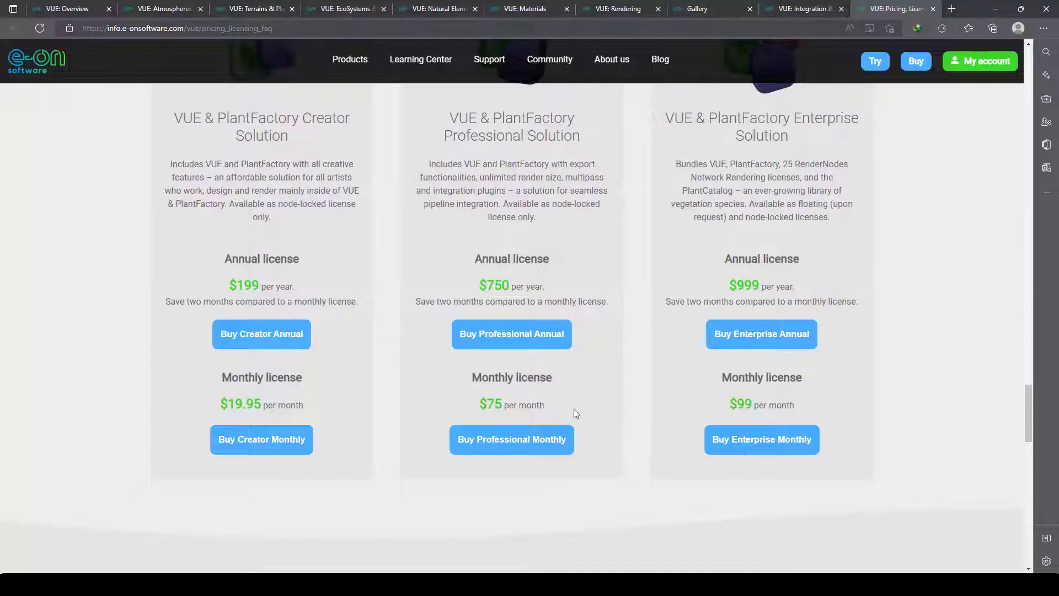
{"action": "scroll", "scroll_direction": "up", "scroll_amount": 3}
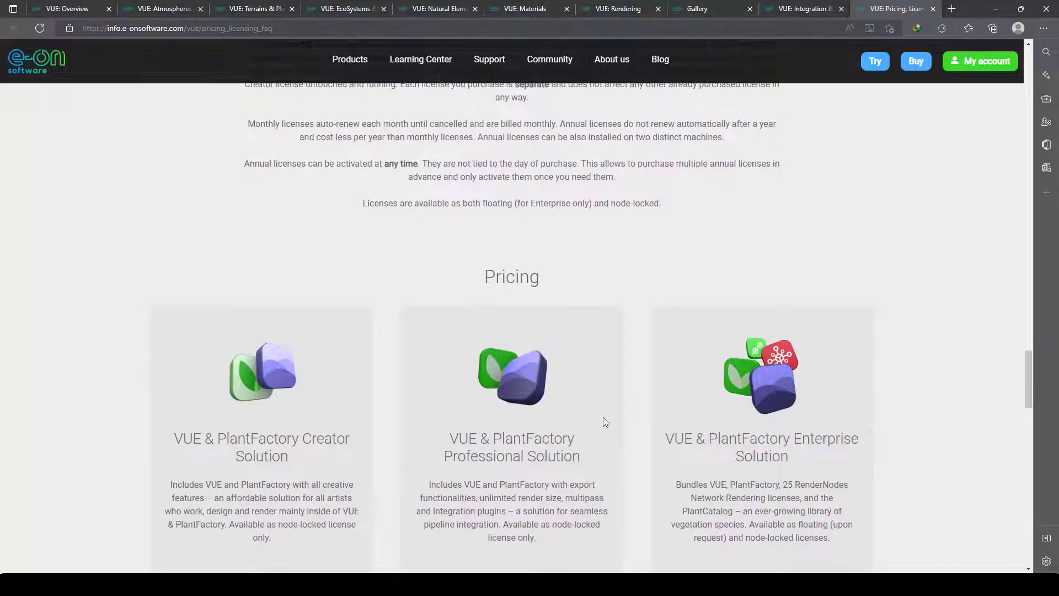
{"action": "mouse_move", "coordinate": [469, 395]}
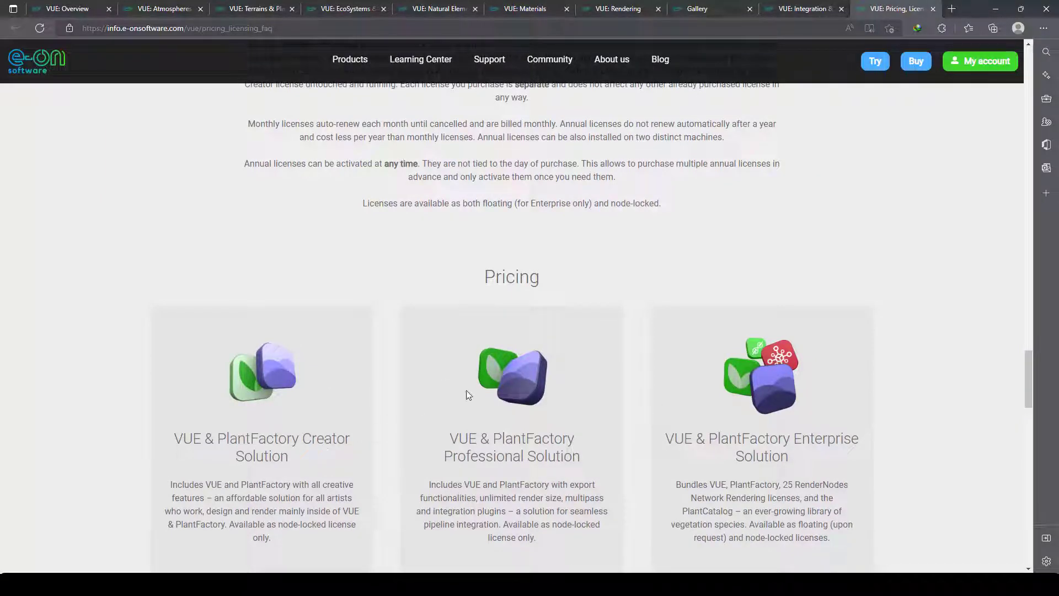
{"action": "mouse_move", "coordinate": [648, 452]}
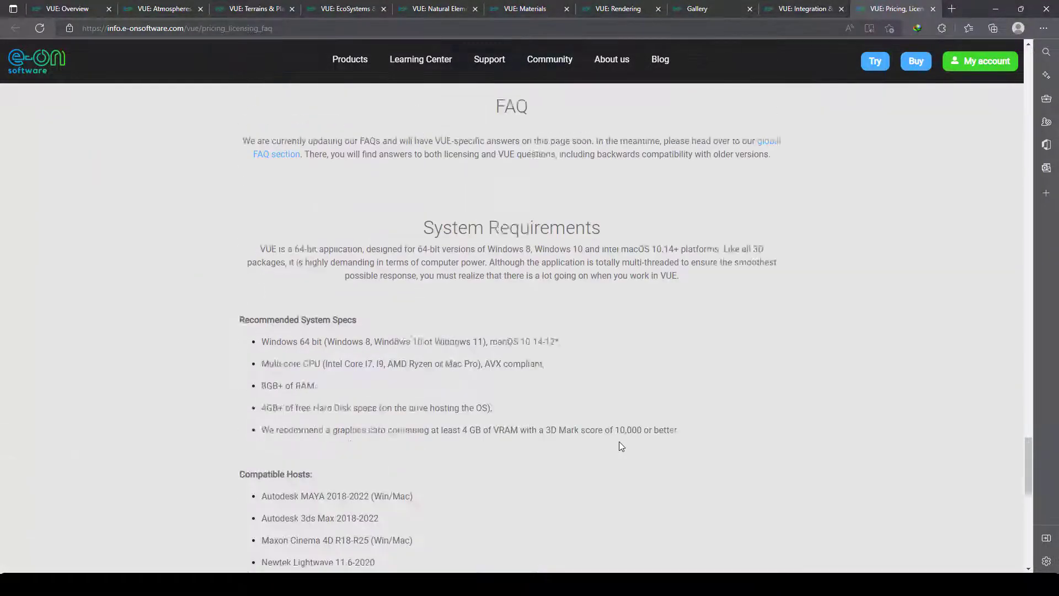
{"action": "scroll", "scroll_direction": "down", "scroll_amount": 3}
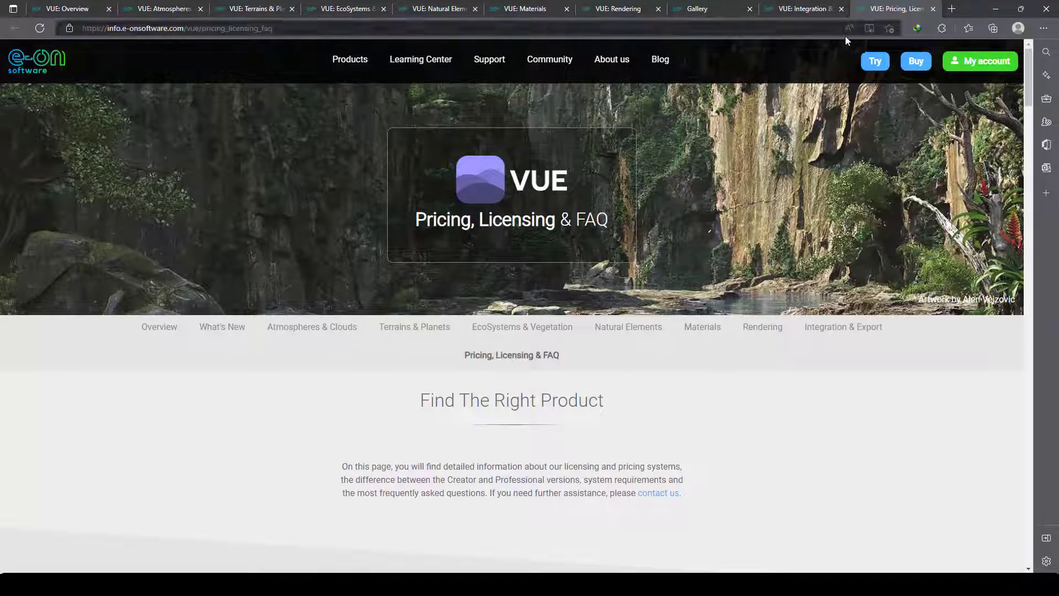
{"action": "mouse_move", "coordinate": [781, 136]}
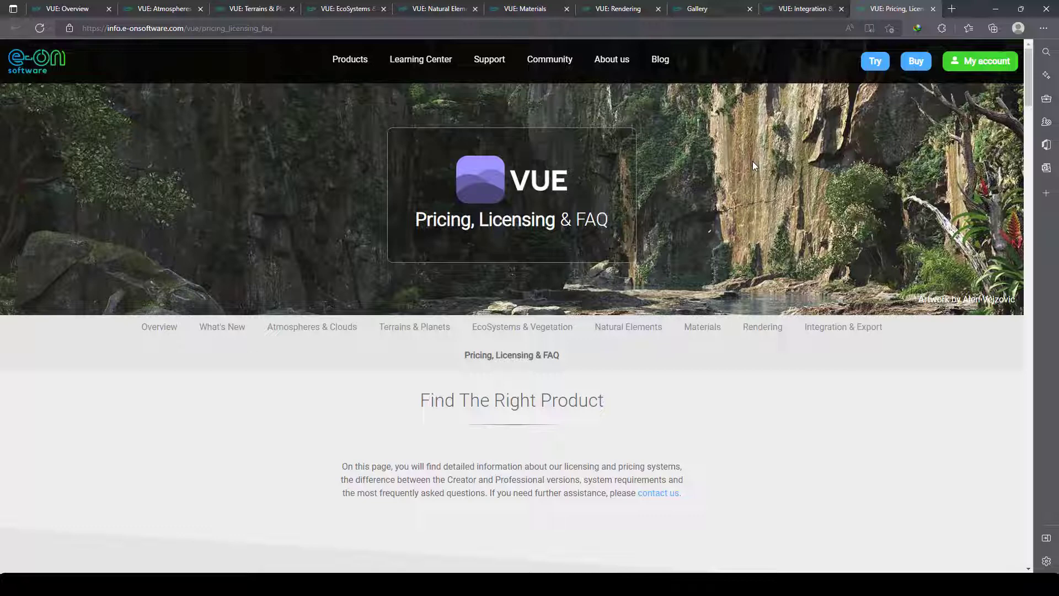
{"action": "mouse_move", "coordinate": [824, 46]}
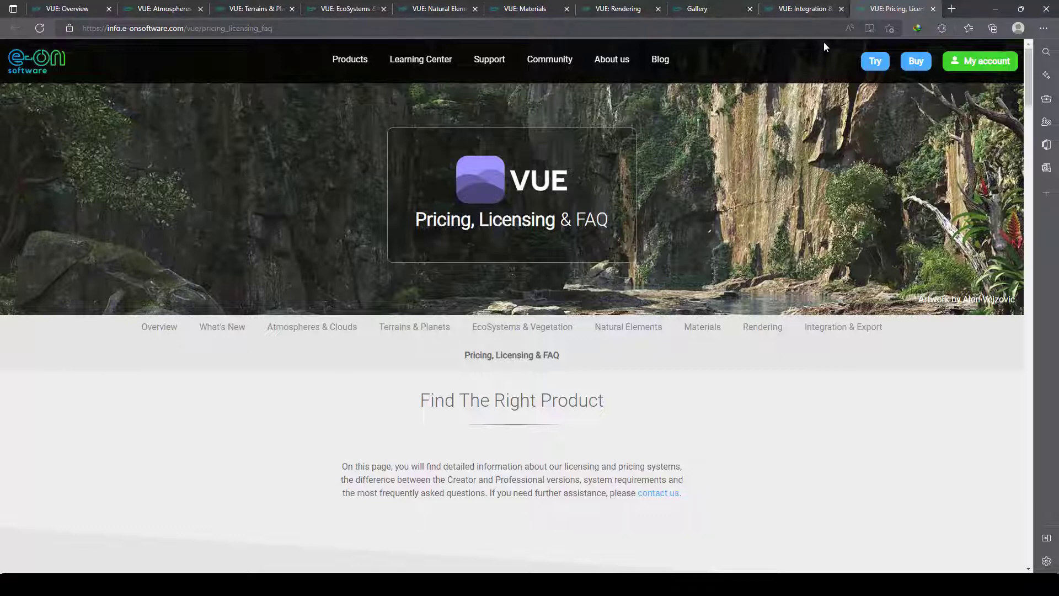